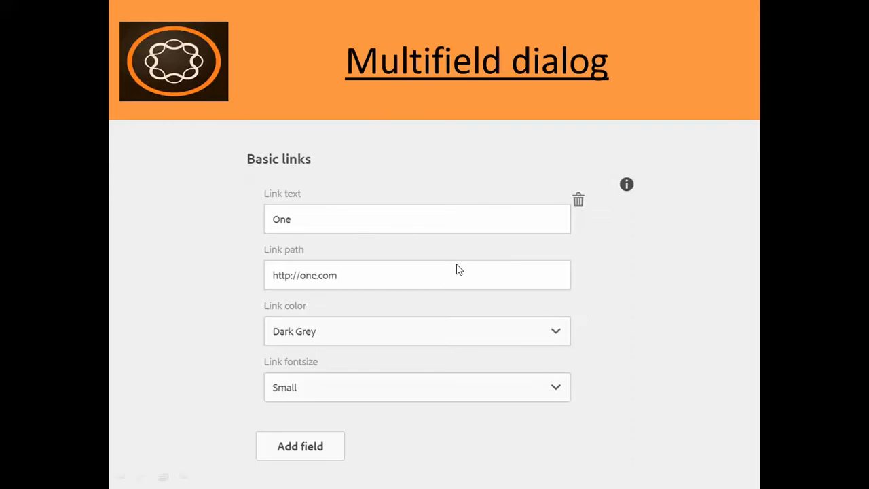
mouse_move(503, 265)
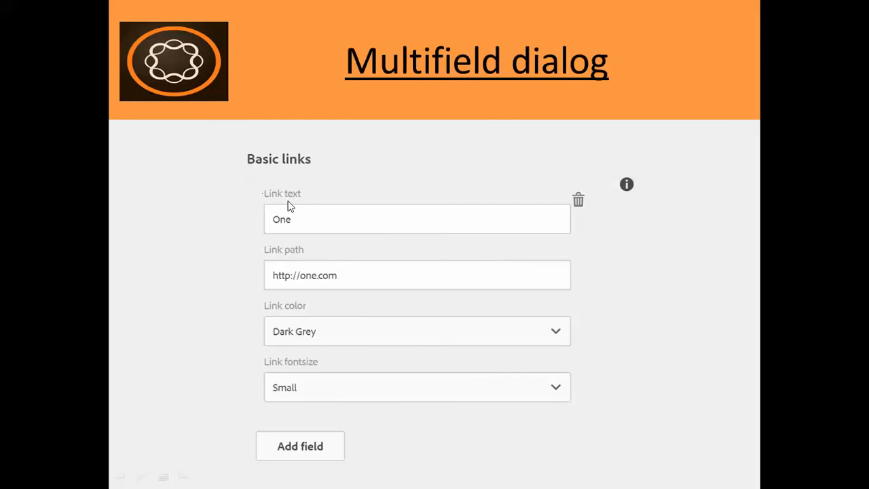
mouse_move(348, 285)
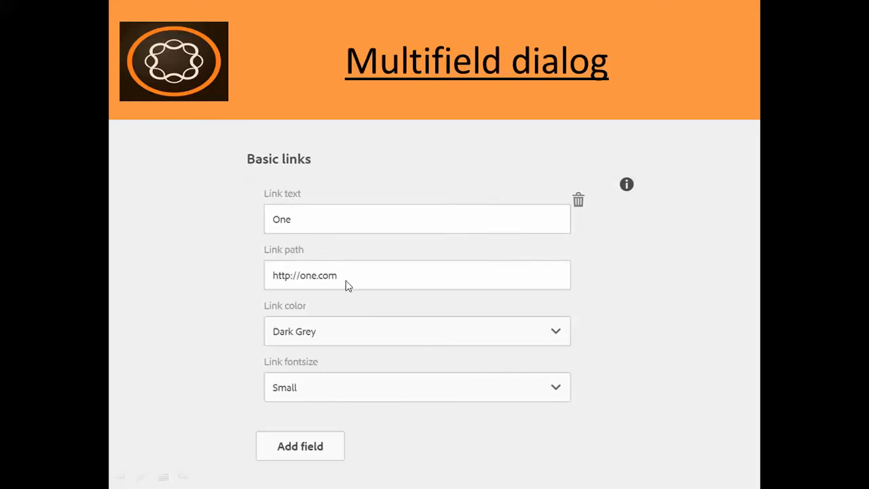
mouse_move(347, 353)
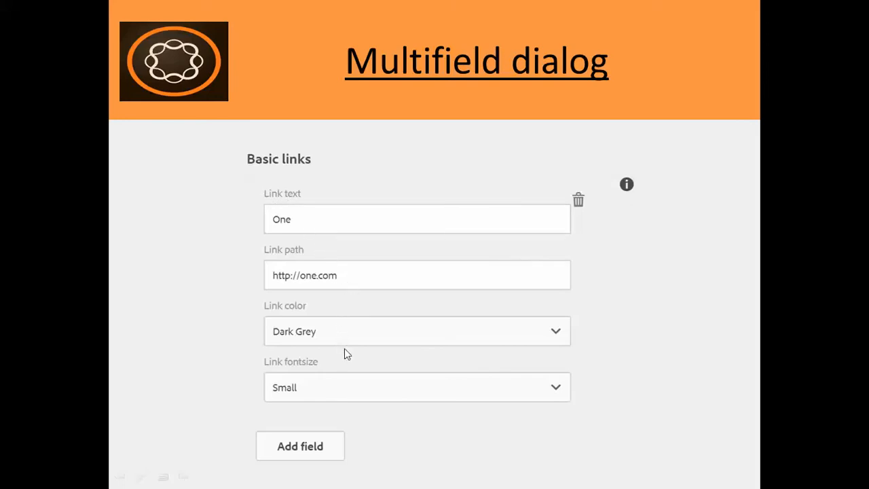
mouse_move(577, 391)
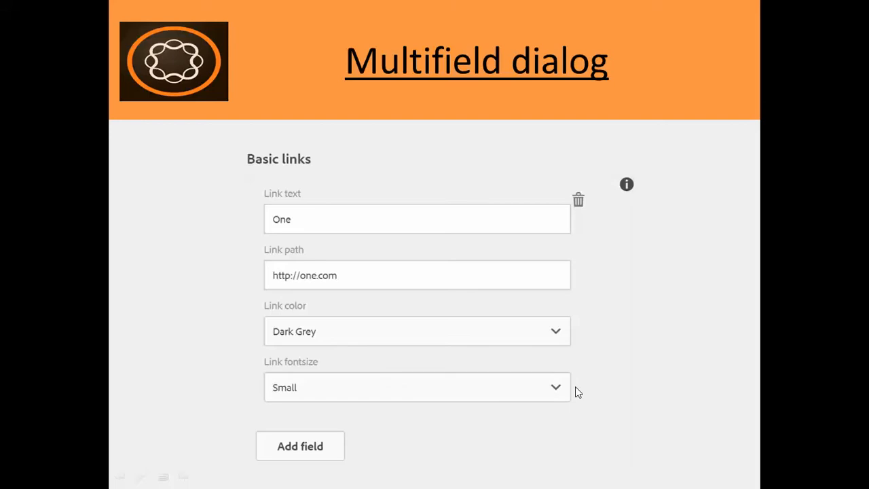
mouse_move(433, 245)
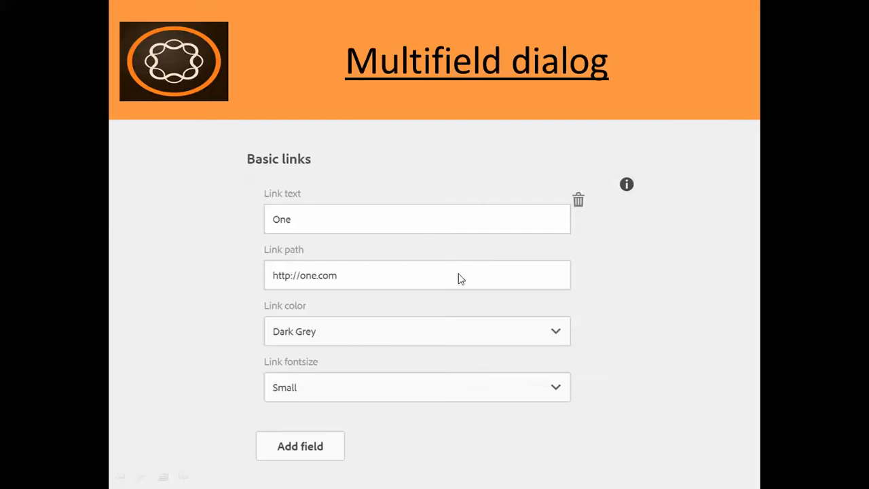
mouse_move(632, 321)
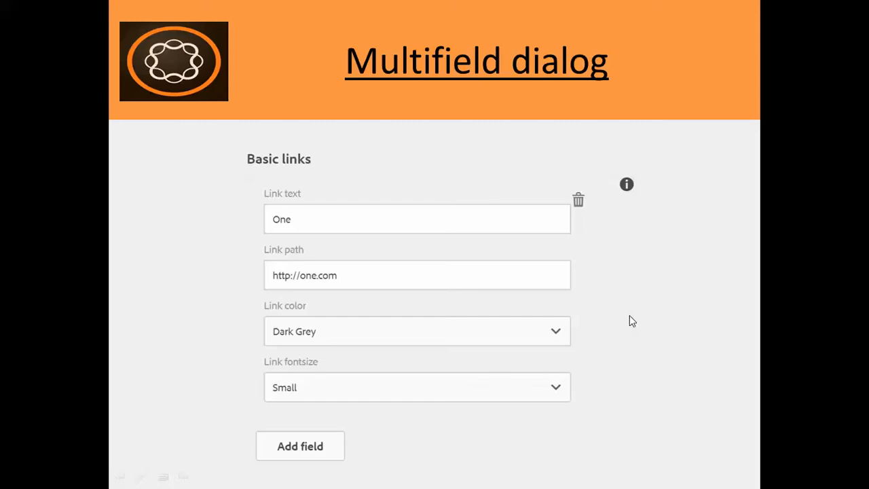
mouse_move(595, 277)
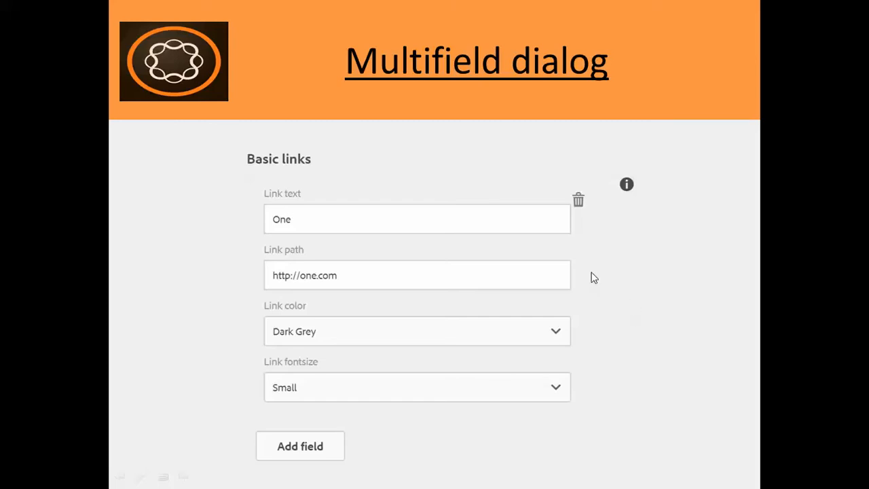
mouse_move(581, 201)
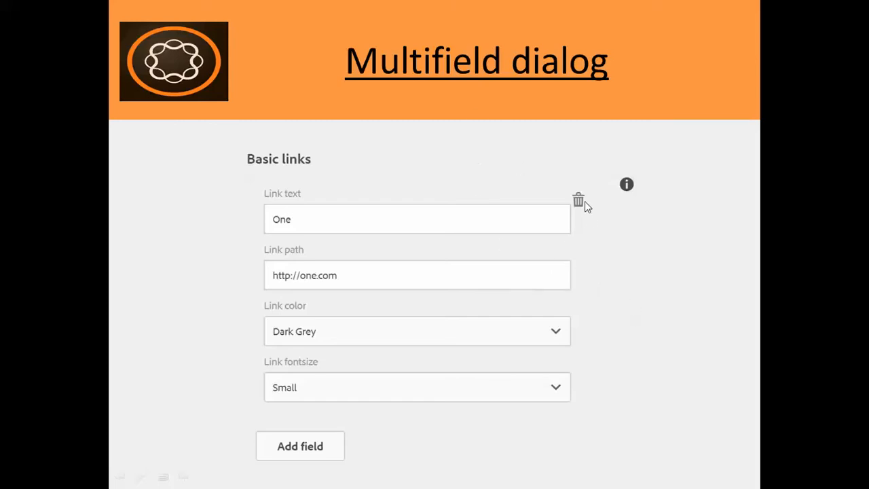
mouse_move(345, 486)
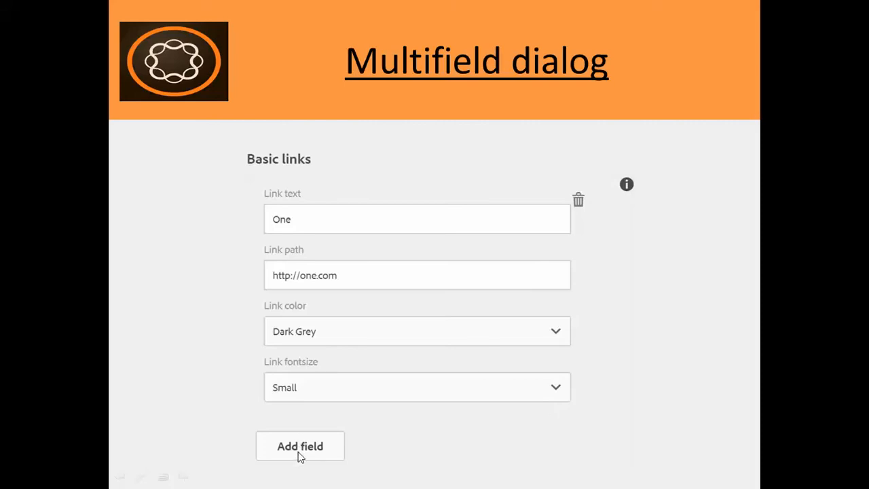
mouse_move(362, 348)
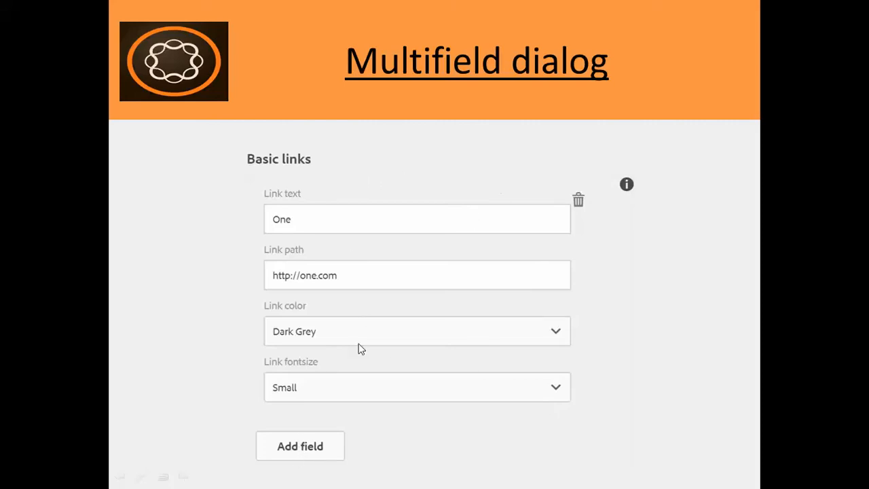
mouse_move(623, 284)
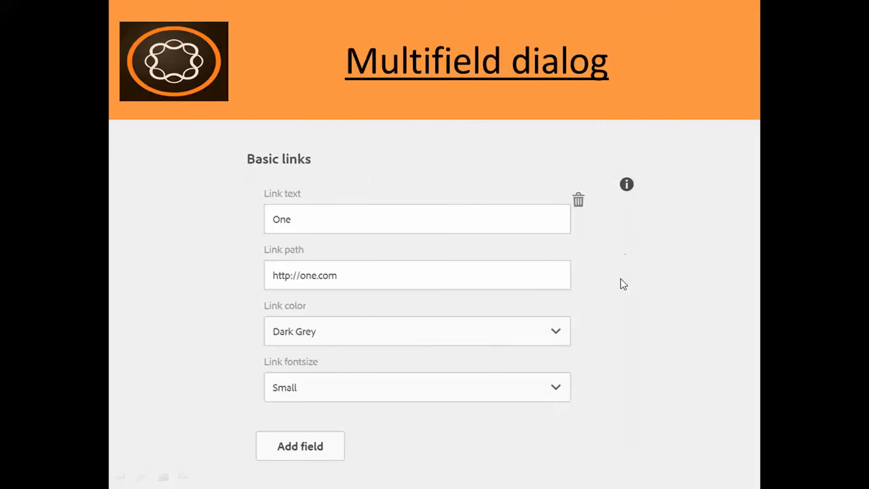
mouse_move(581, 315)
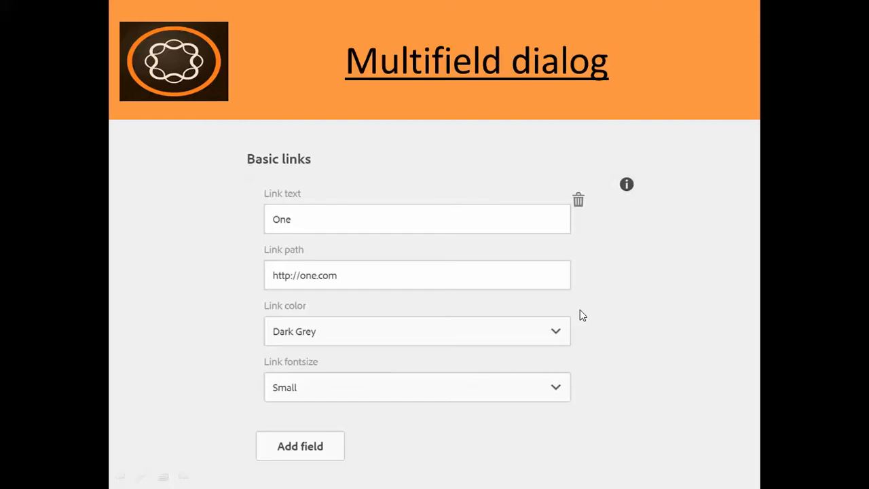
mouse_move(625, 309)
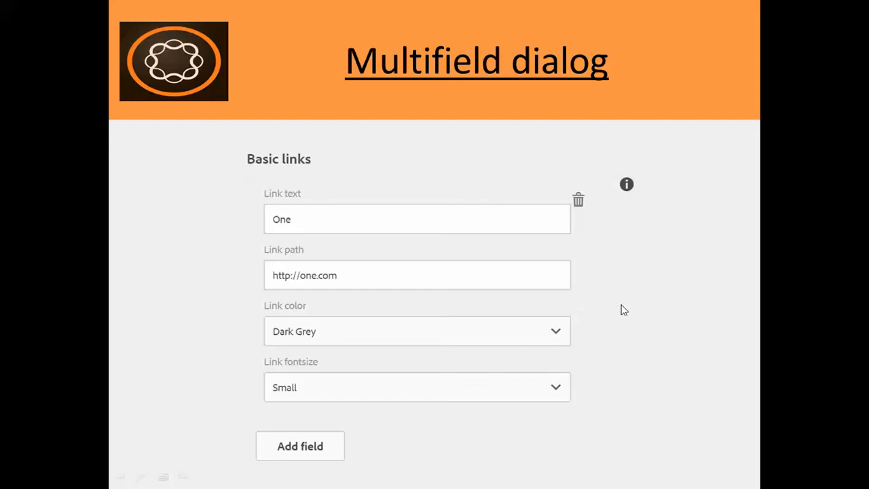
Download acs-aem-commons-content-3.17.0.zip from the ACS AEM Commons releases and switch to CRX Package Manager
left_click(190, 9)
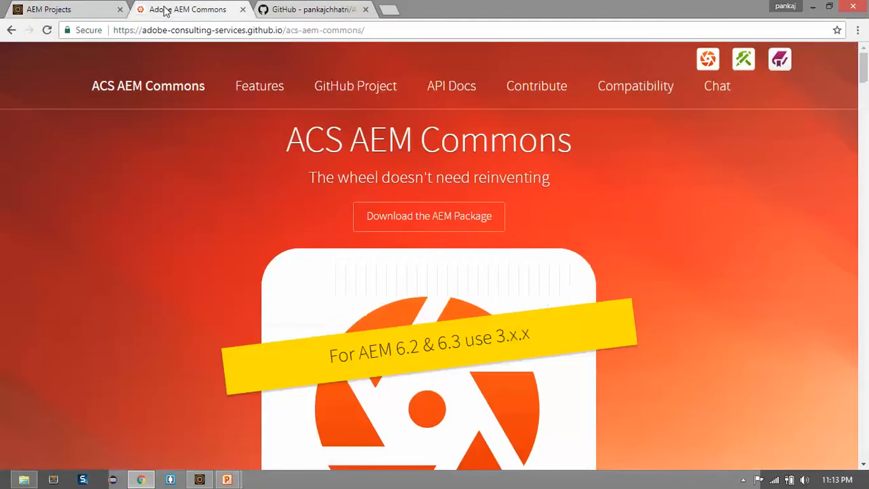
left_click(238, 30)
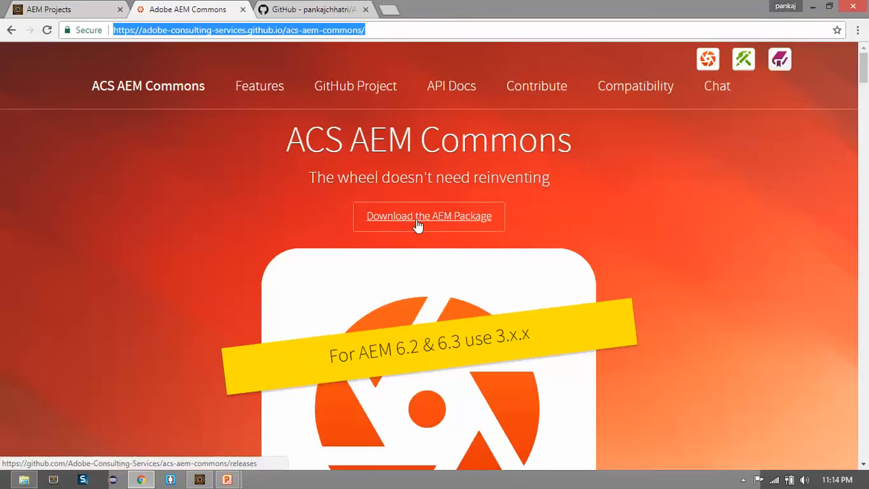
left_click(429, 216)
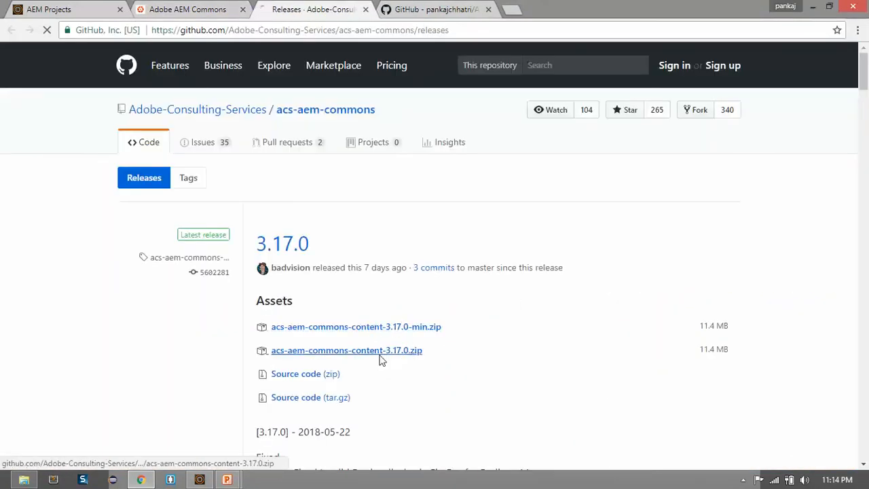
left_click(346, 350)
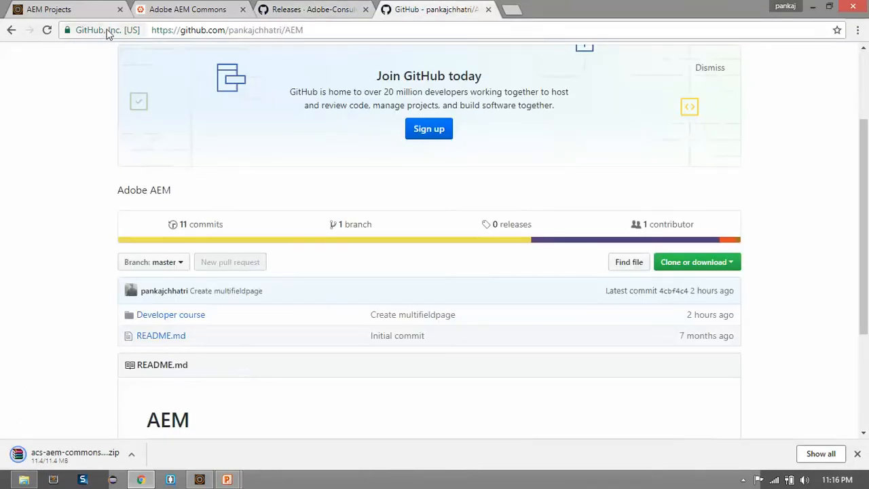
left_click(62, 8)
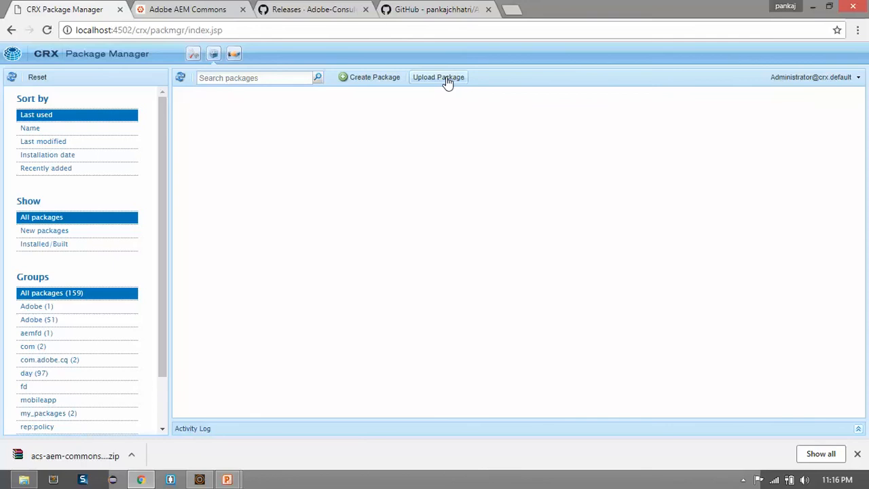
Upload the acs-aem-commons-content-3.17.0 zip with Force Upload enabled and install it
left_click(438, 76)
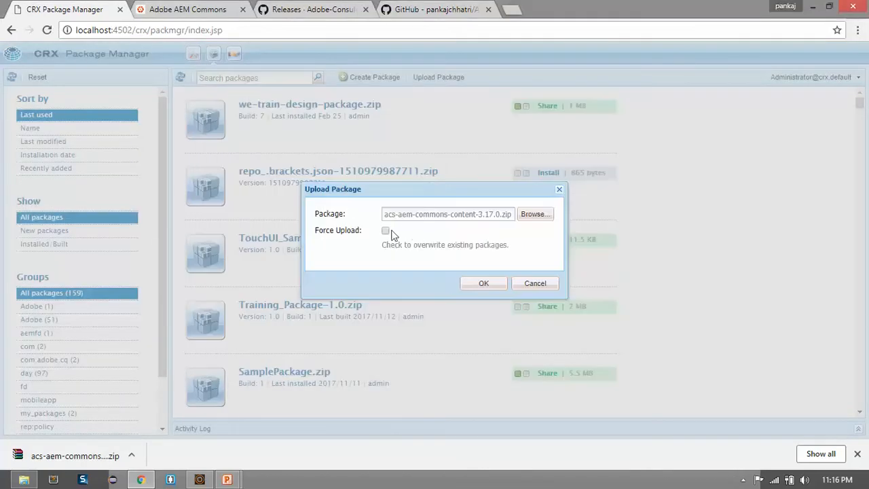
left_click(386, 231)
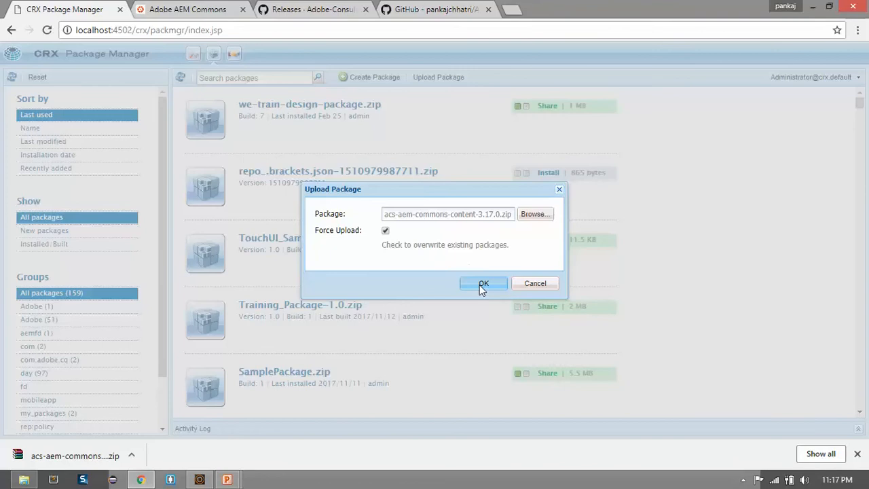
left_click(483, 284)
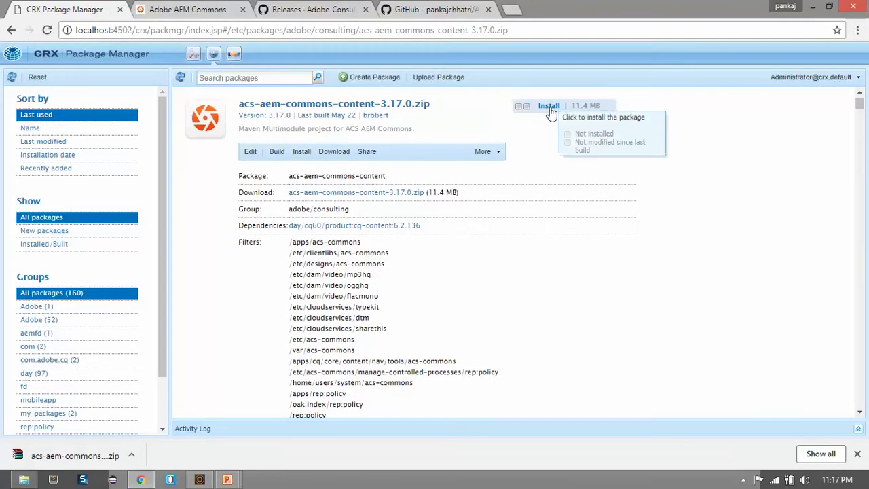
left_click(549, 106)
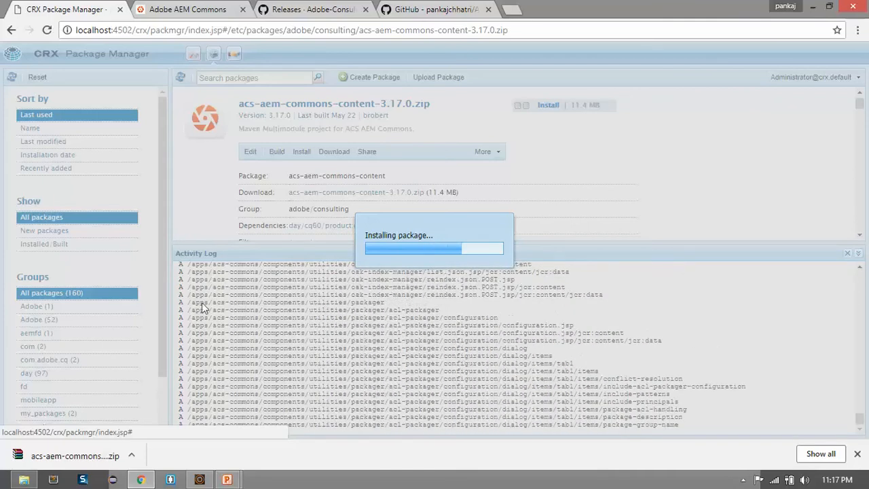
mouse_move(216, 320)
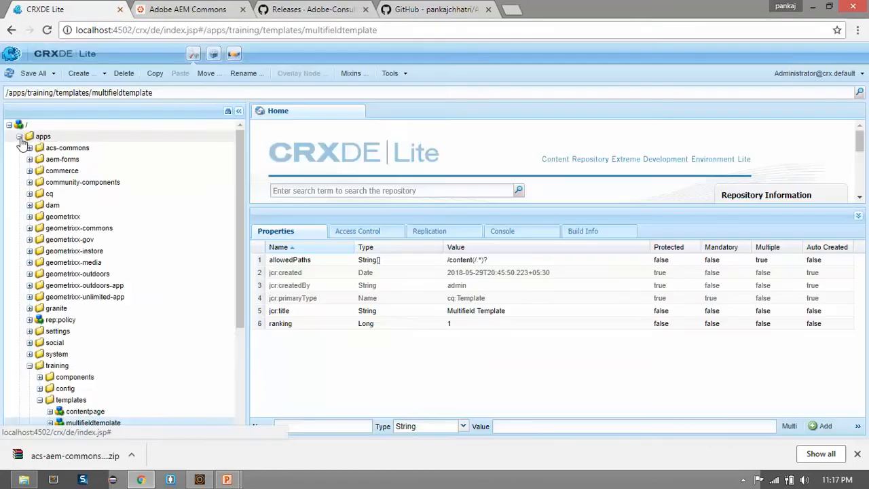
Expand apps > training and bring up the context actions on the templates folder
left_click(22, 136)
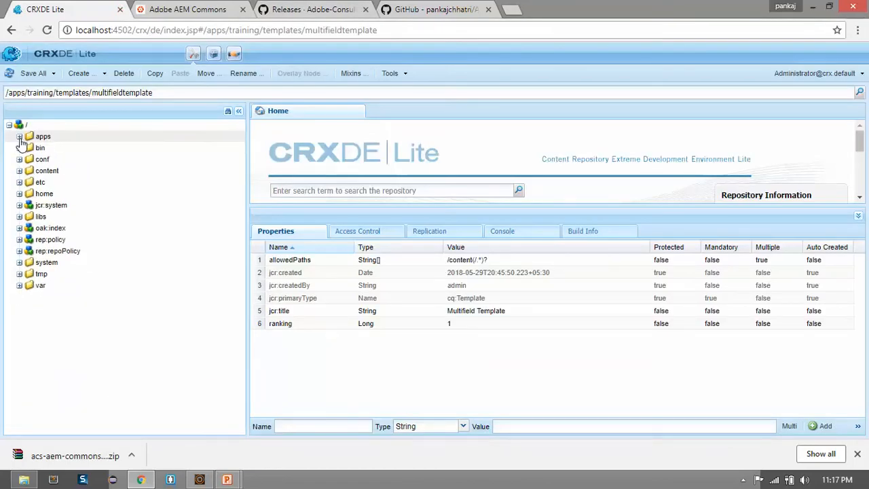
left_click(19, 136)
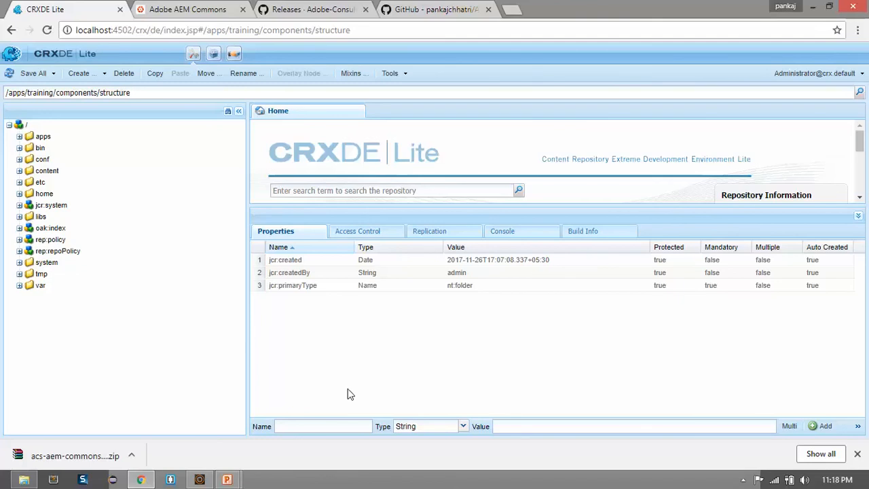
left_click(19, 136)
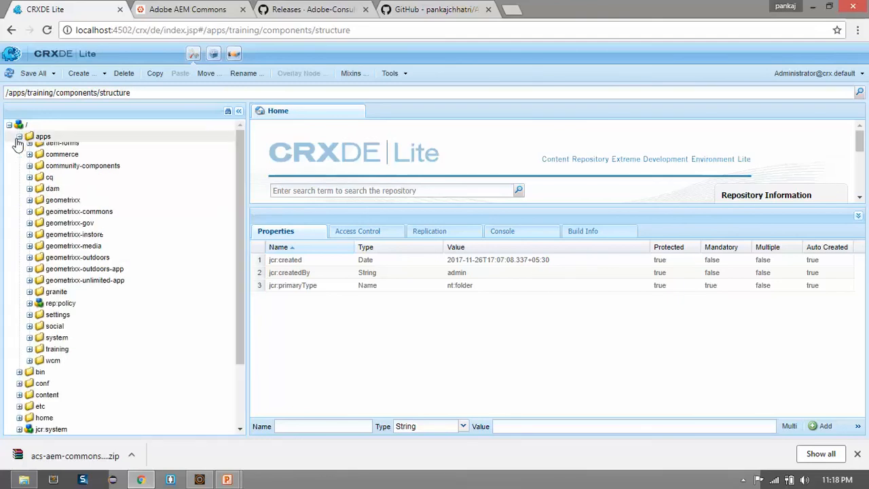
left_click(21, 366)
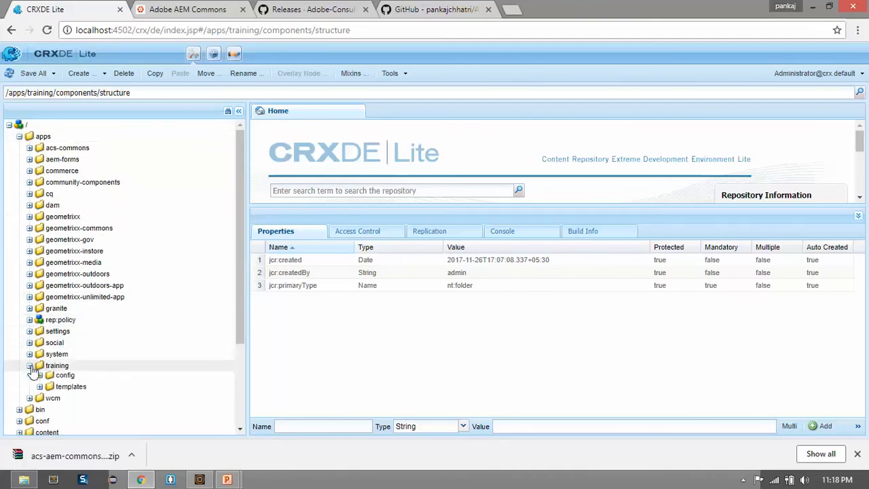
scroll("down", 3)
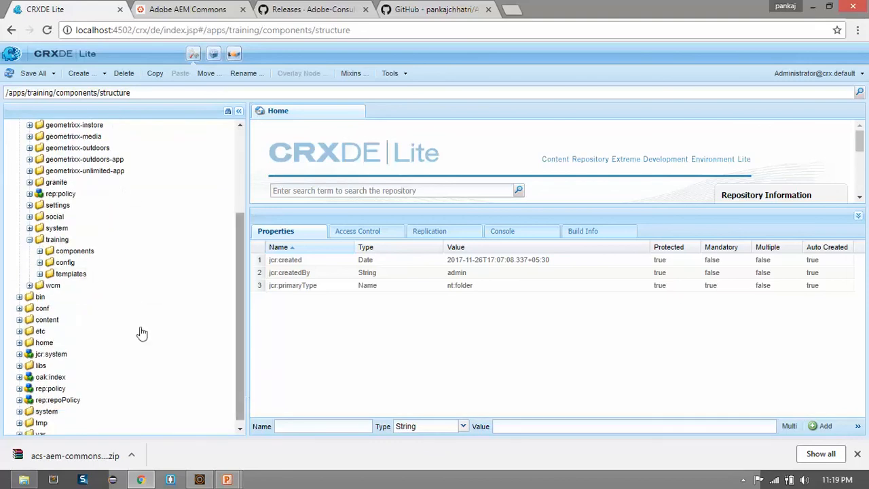
left_click(71, 273)
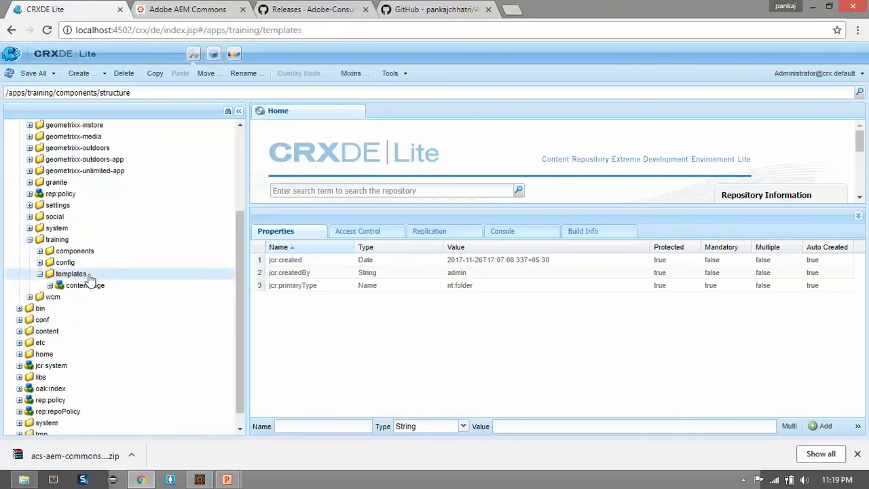
right_click(70, 273)
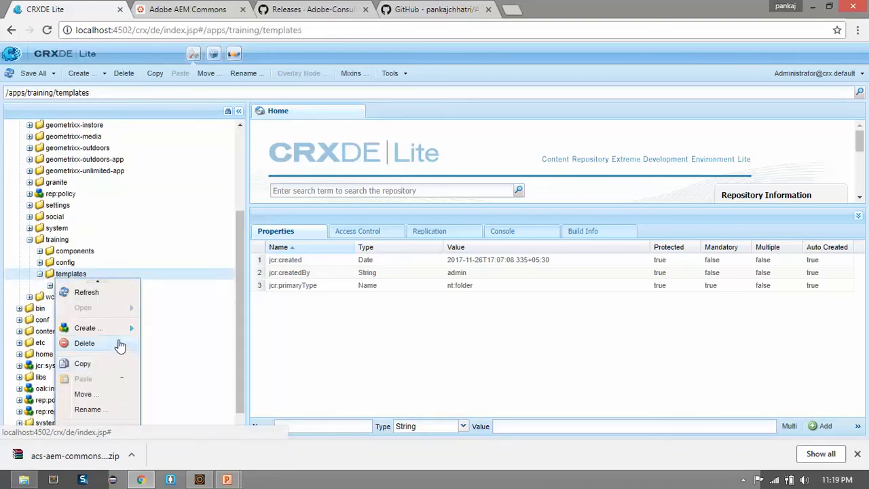
mouse_move(87, 328)
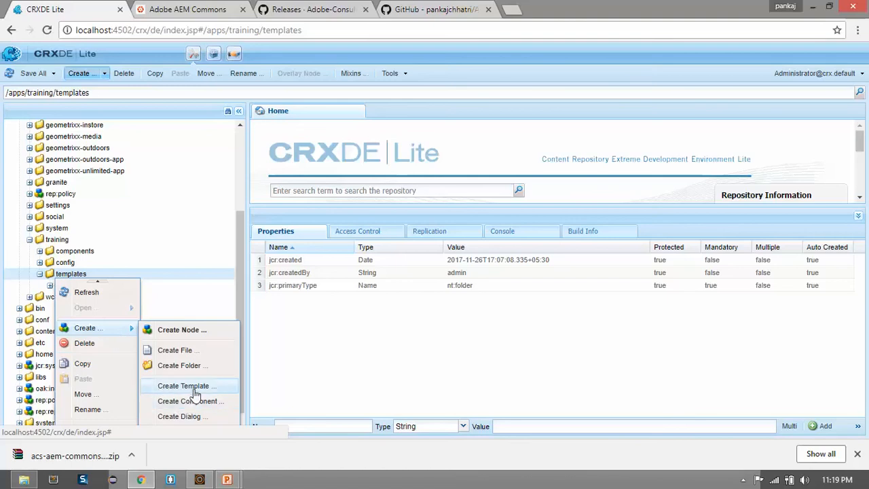
Label the new template multifieldtemplate with title Multi field template
left_click(187, 386)
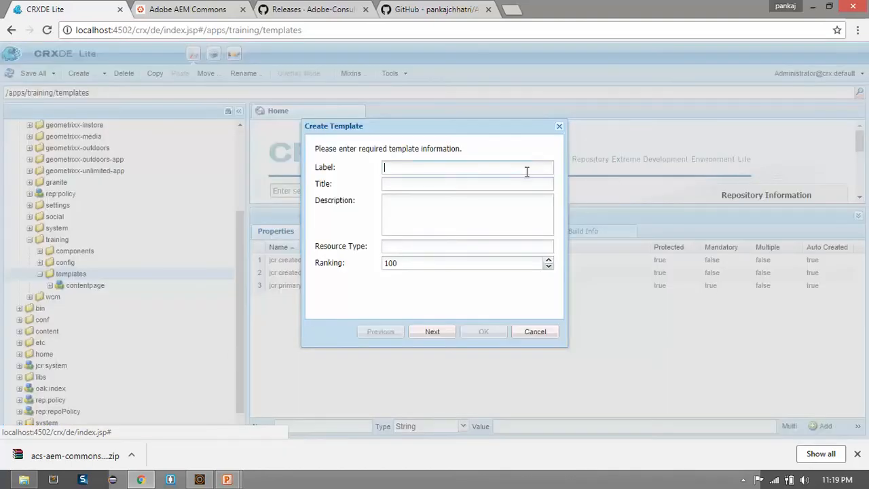
type("demo")
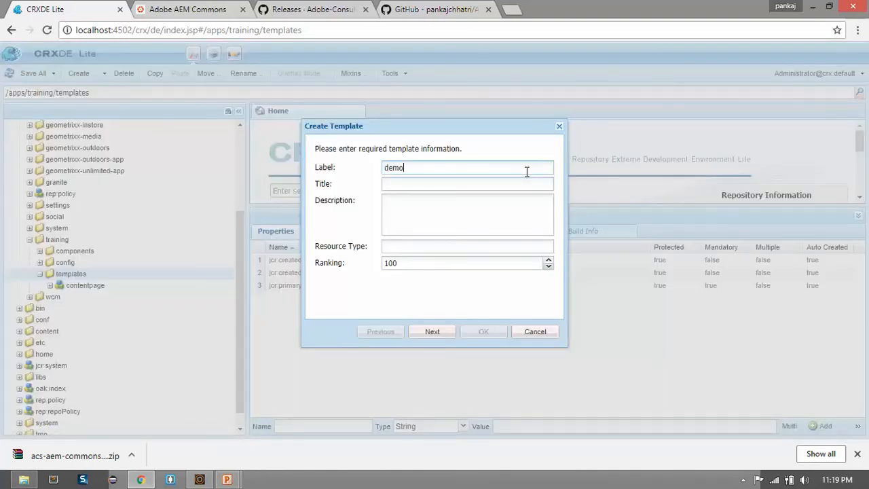
type("multifield")
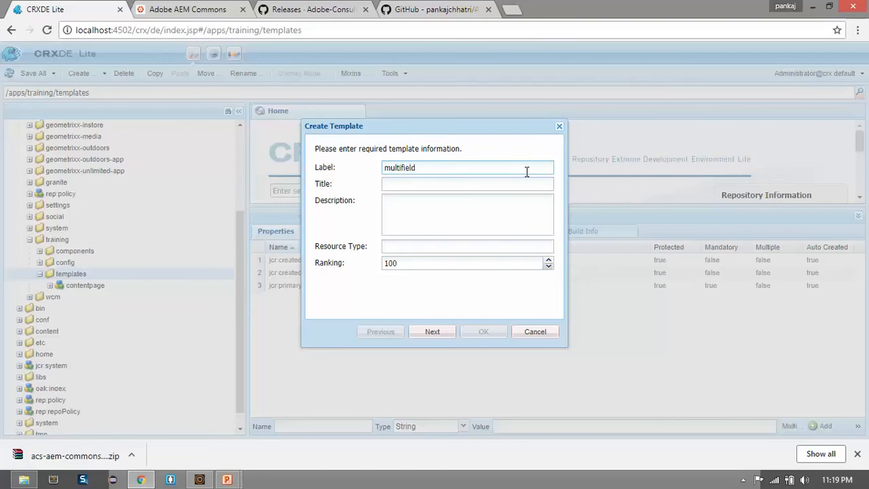
type("template")
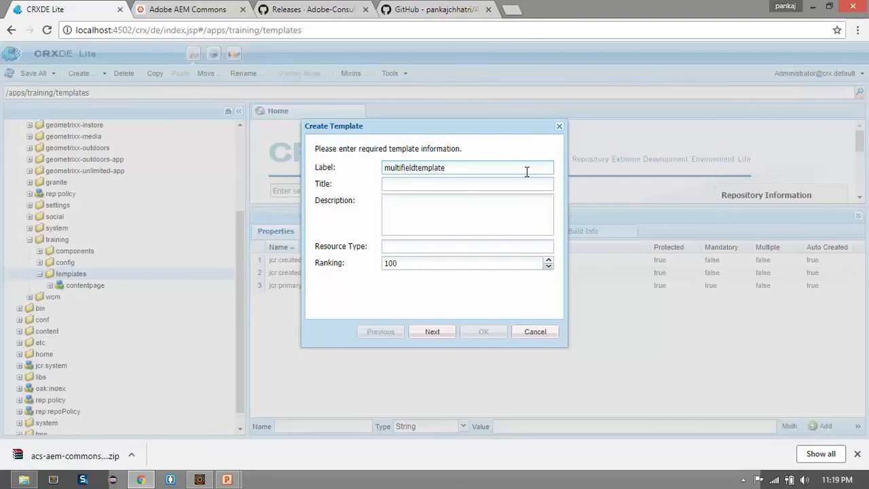
type("Multi")
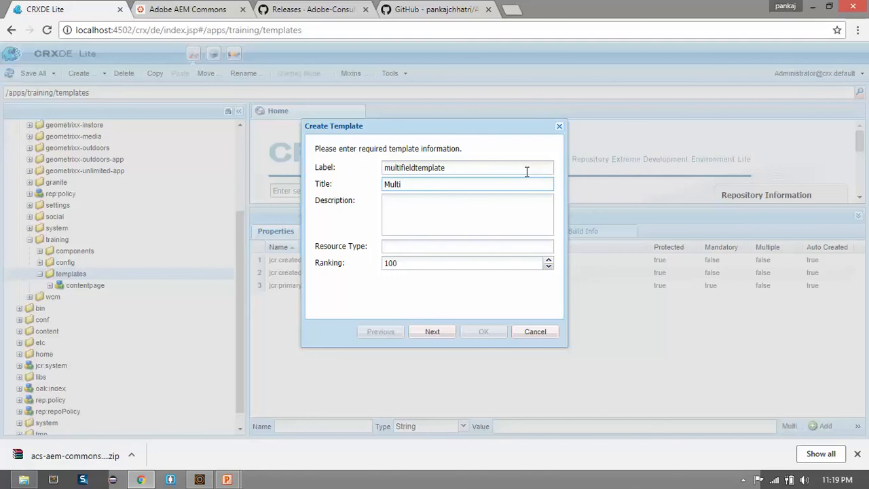
type("field")
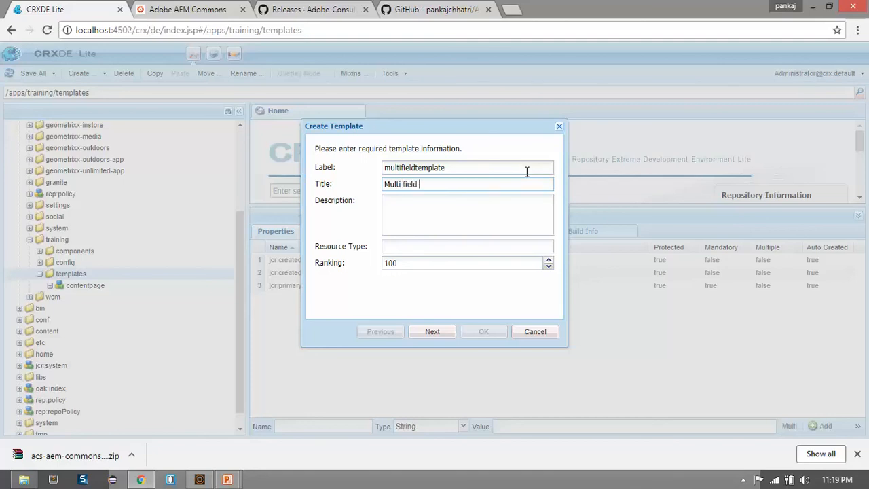
type("template")
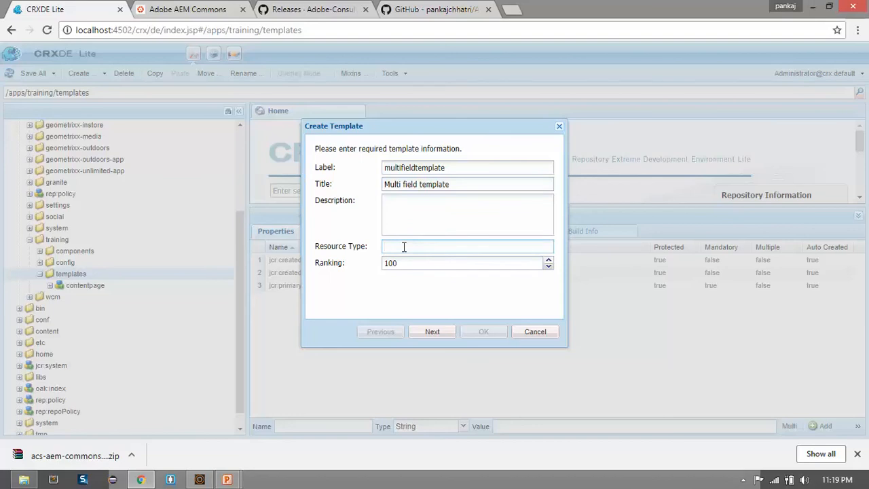
Set the resource type to training/components/structure/pagecomponent and the ranking
type("training/")
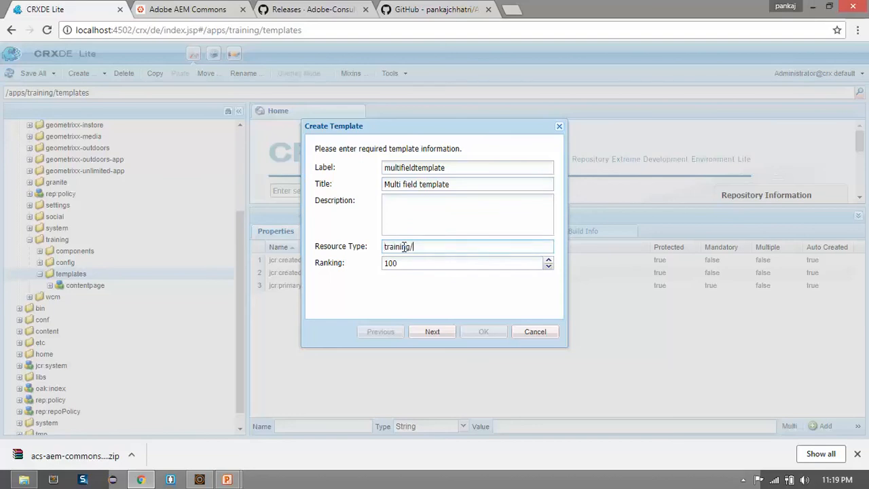
type("cop")
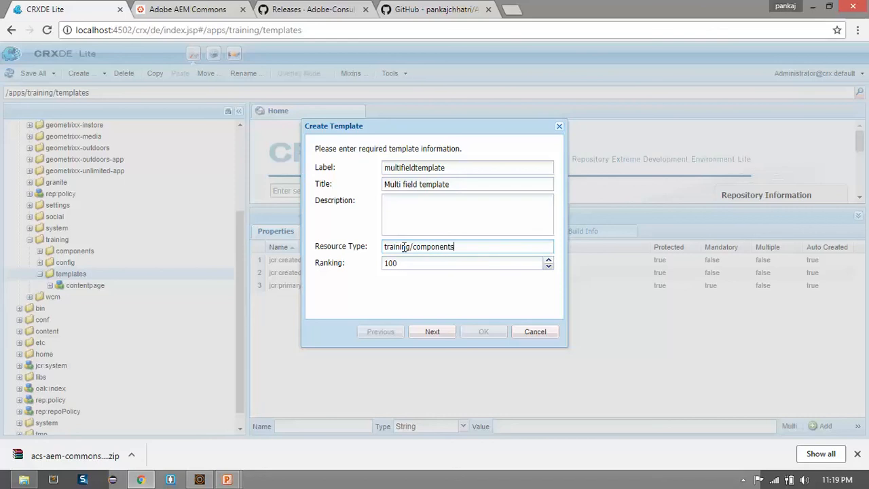
type("/s")
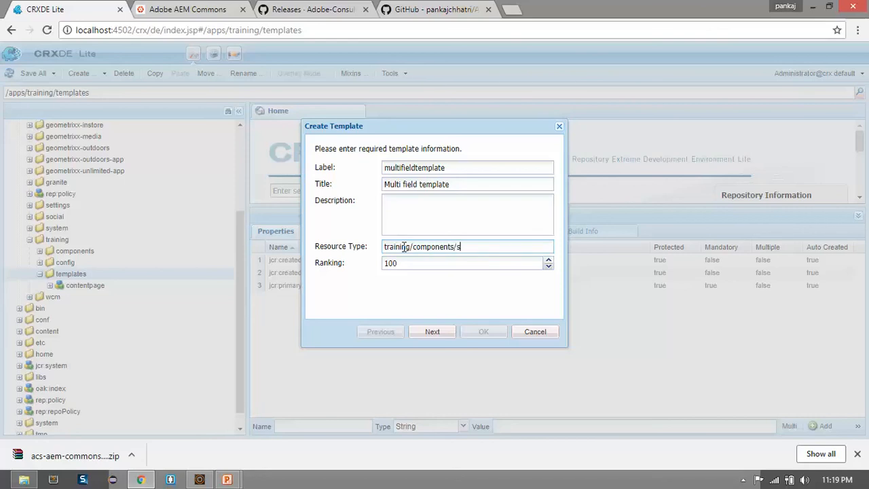
type("tructure/")
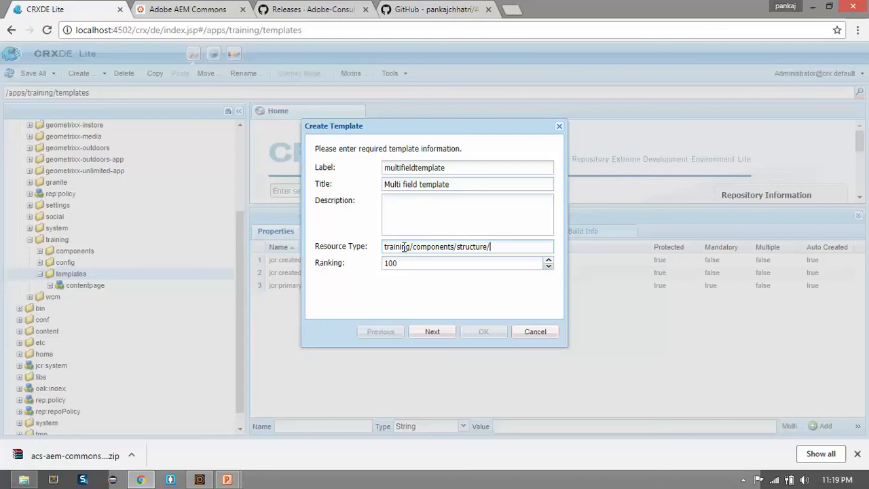
type("page")
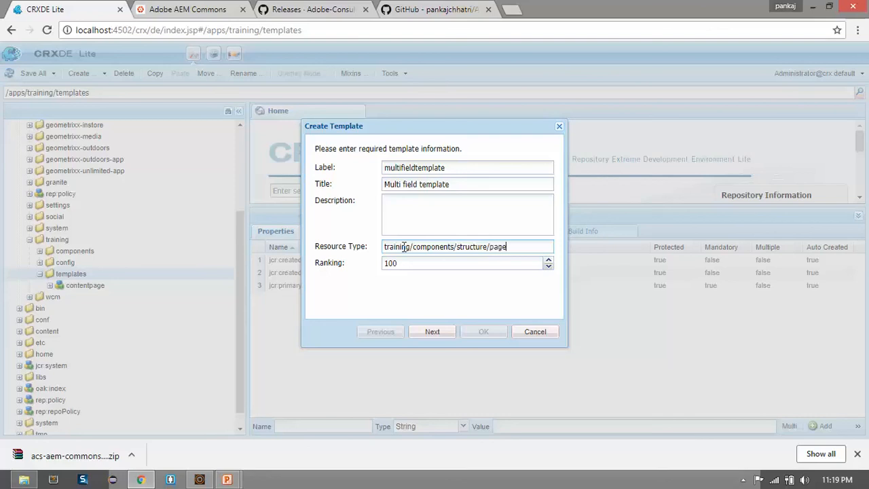
type("component")
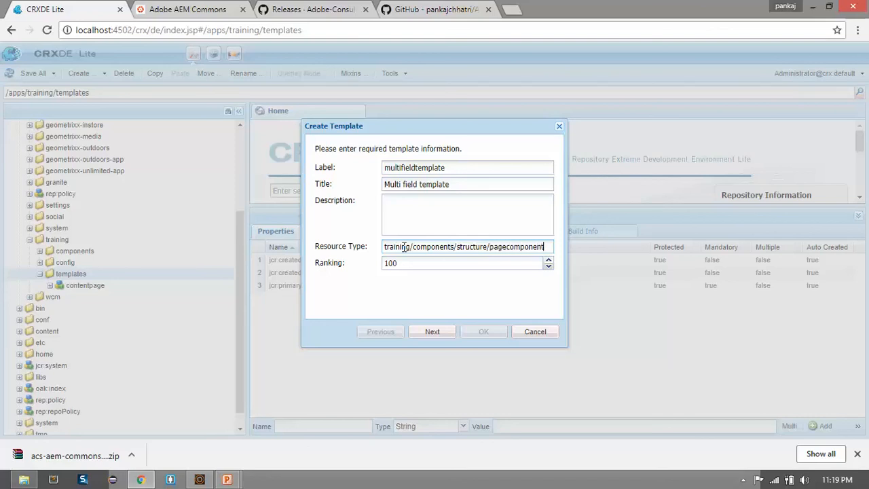
left_click(467, 263)
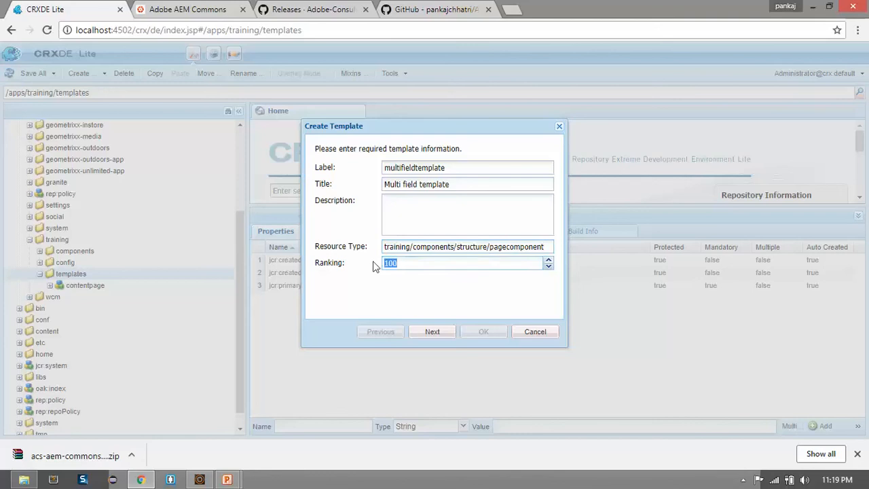
left_click(432, 332)
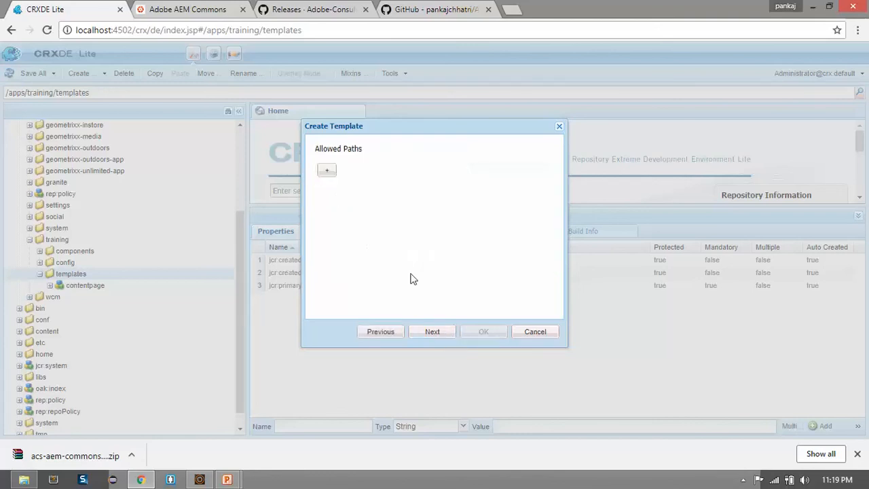
Add allowed path /content(/.*)? and finish creating the template
left_click(326, 170)
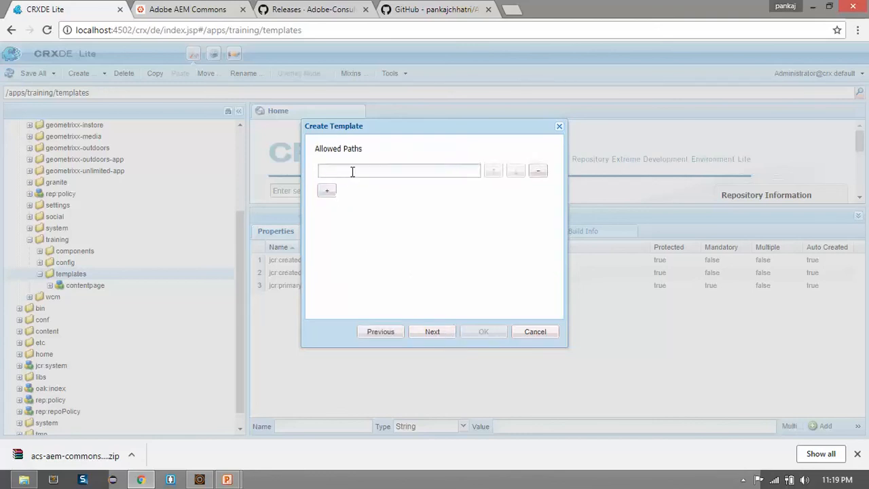
type("/con")
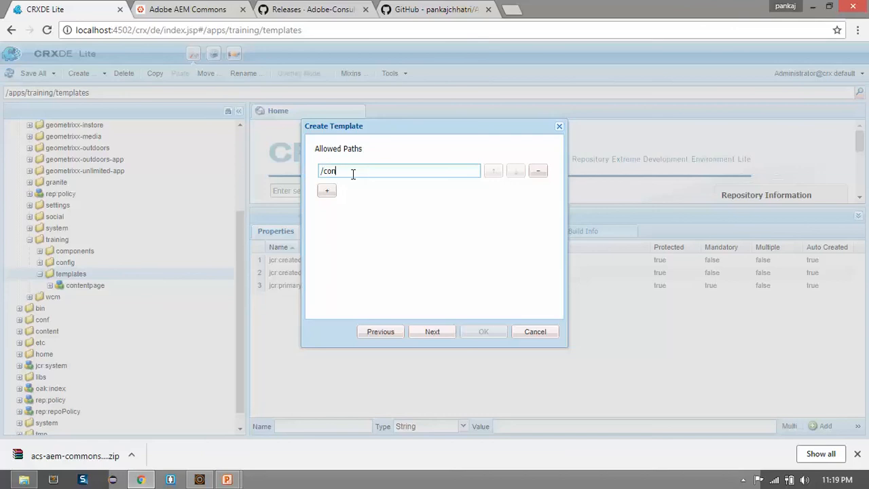
type("tent(/.*)?")
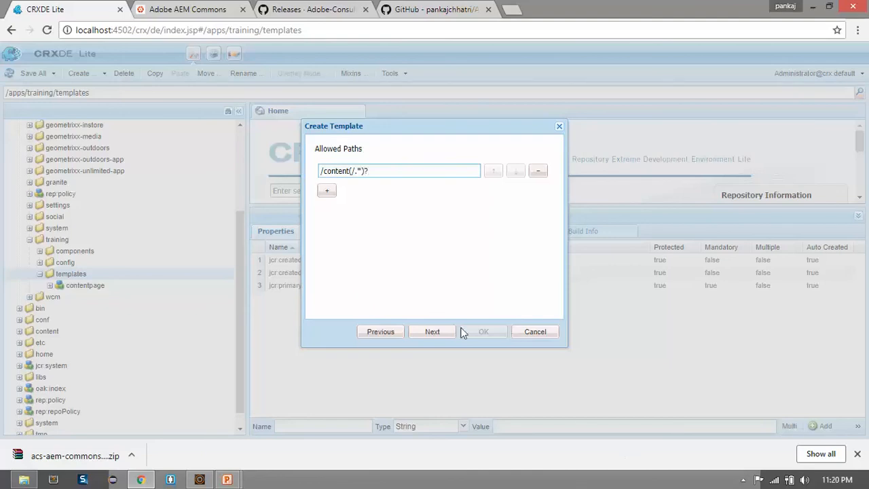
left_click(432, 332)
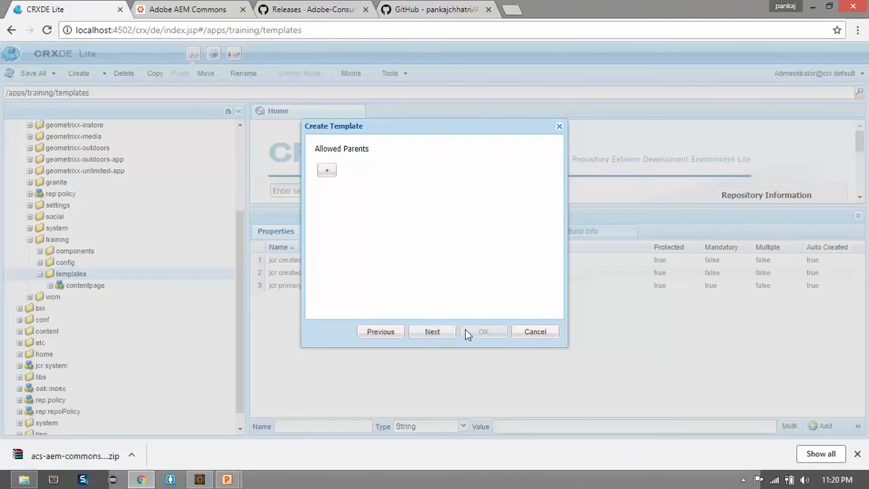
left_click(483, 331)
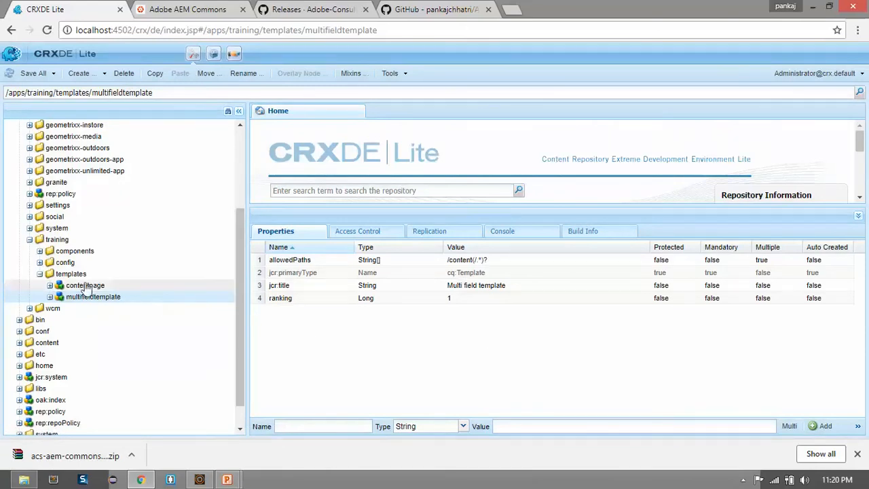
Inspect multifieldtemplate's jcr:content resource type, then bring up actions on components/structure
left_click(30, 250)
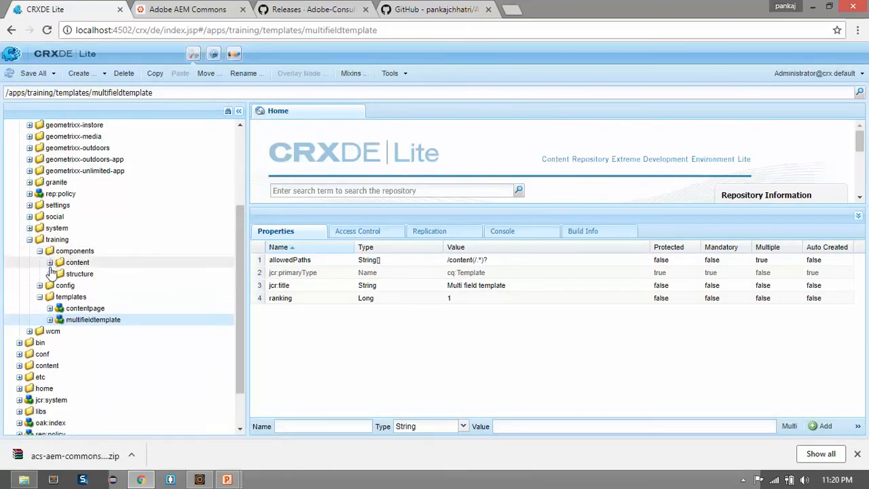
left_click(49, 262)
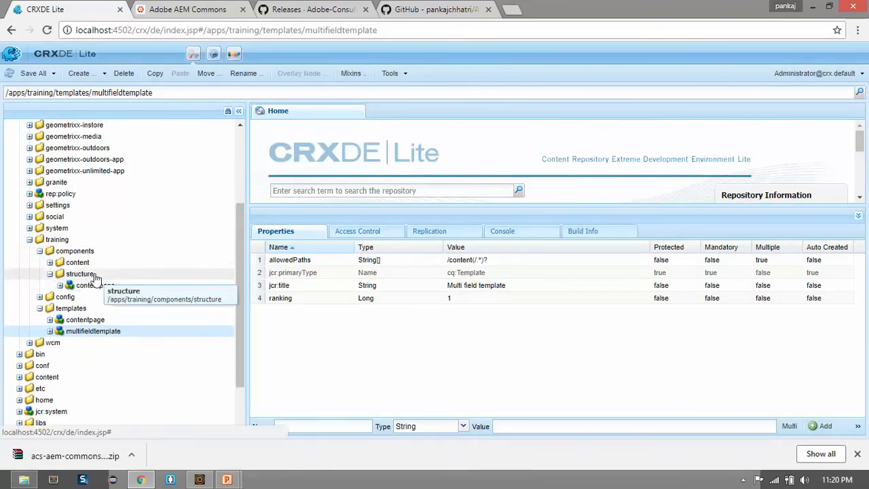
left_click(79, 274)
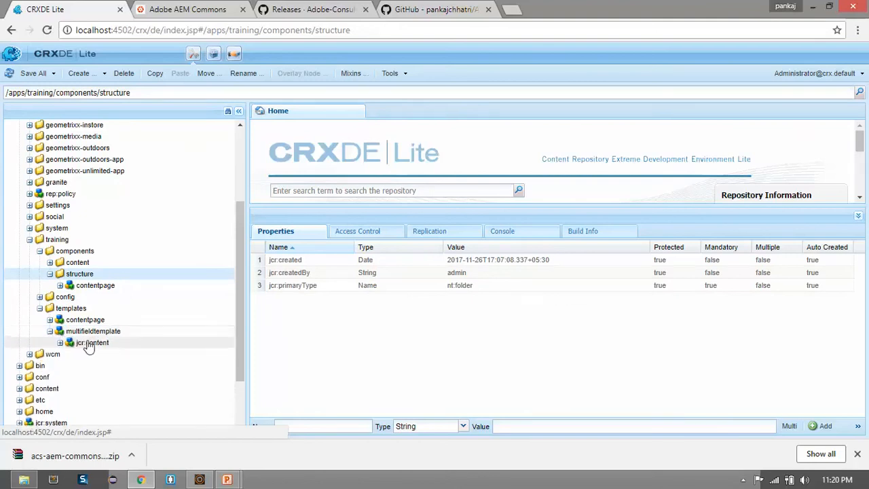
left_click(92, 343)
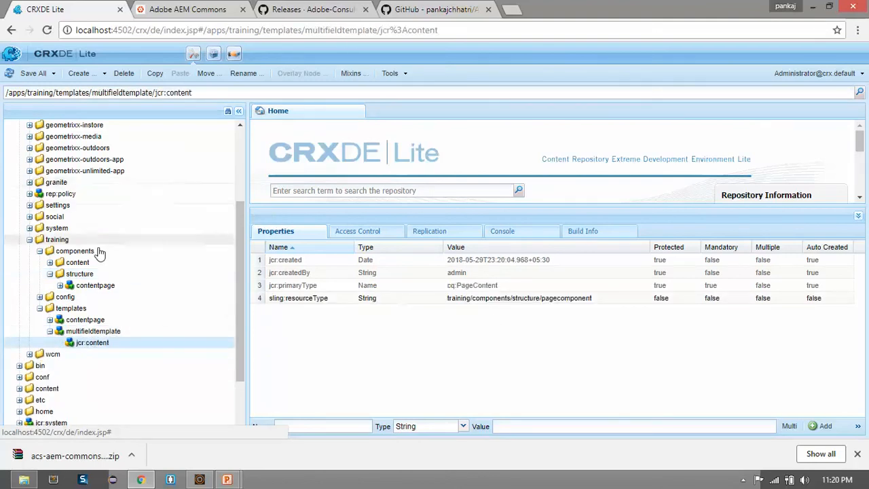
left_click(79, 273)
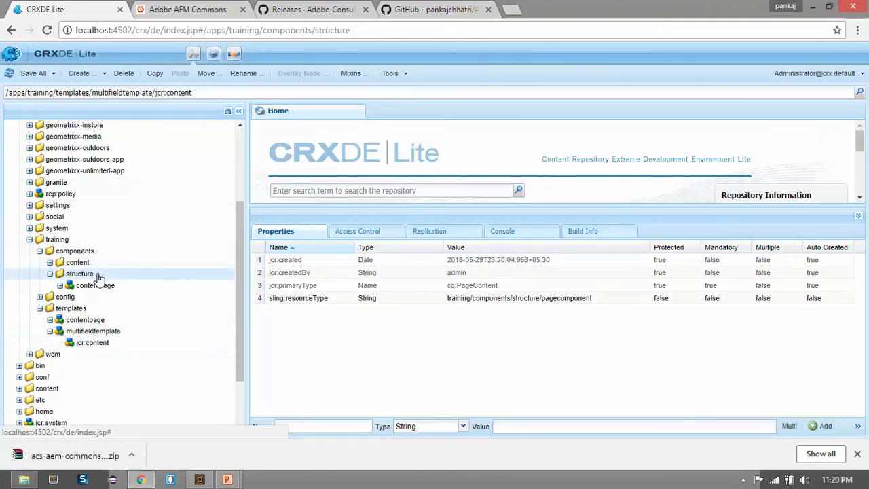
right_click(79, 274)
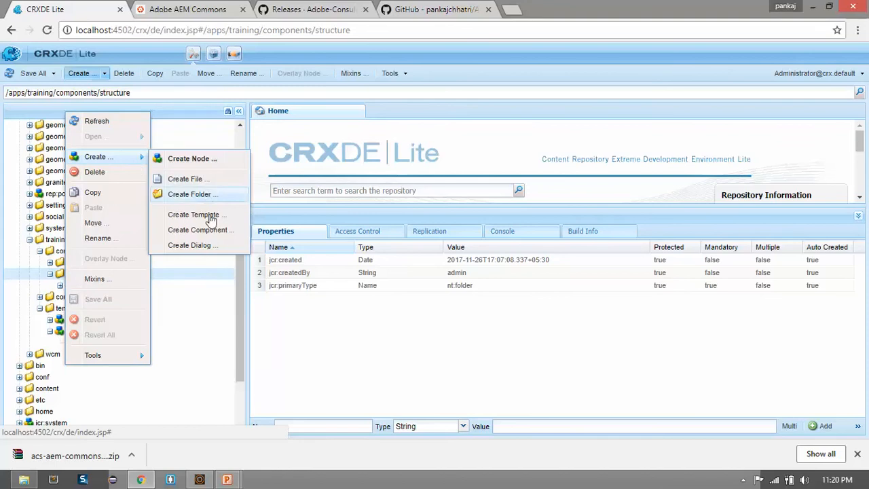
Start a new component labelled pagecomponent with title Page component
left_click(198, 229)
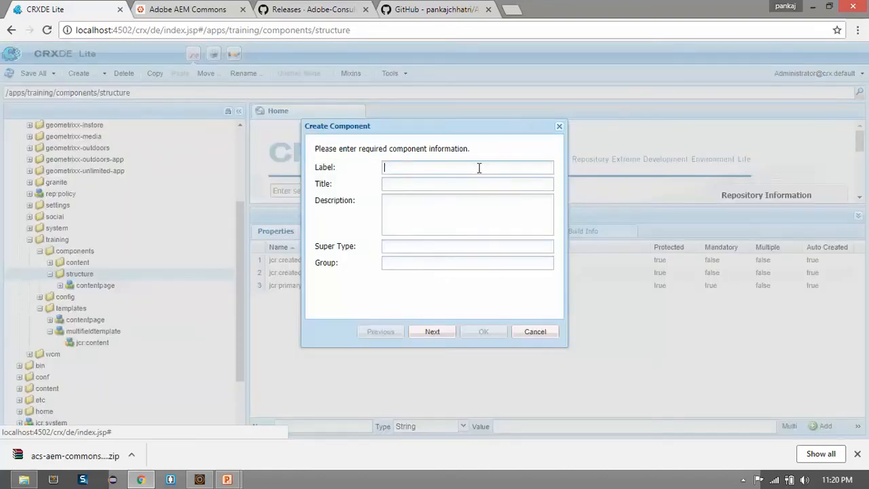
type("pagecompo")
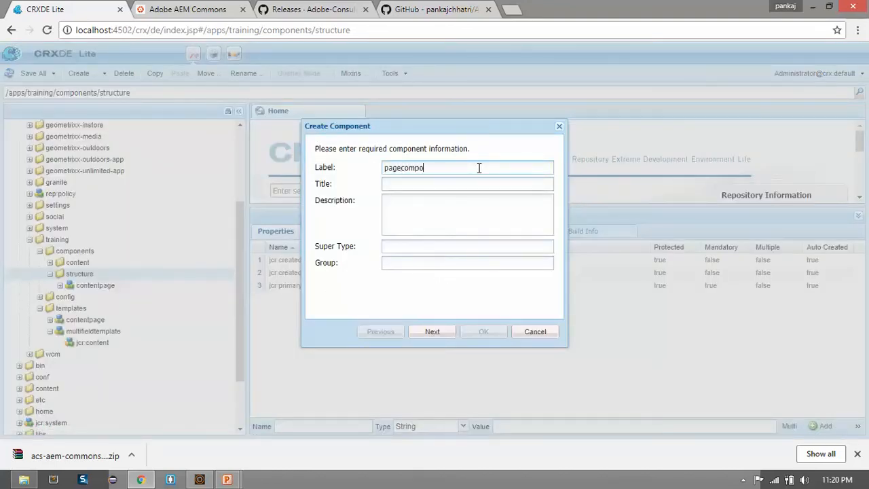
type("nent")
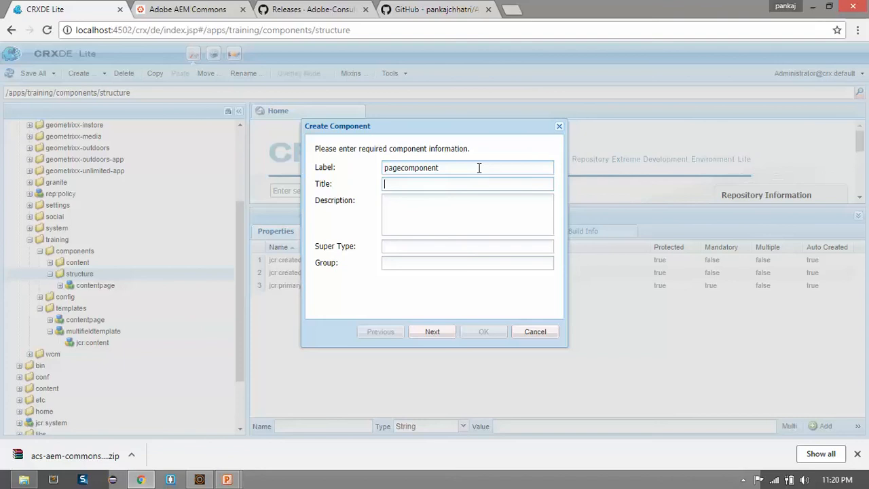
type("Page compoent")
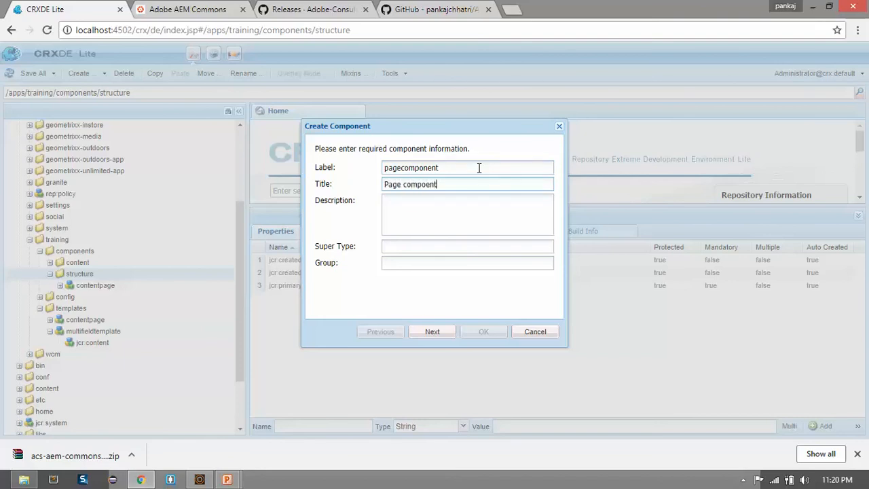
left_click(467, 246)
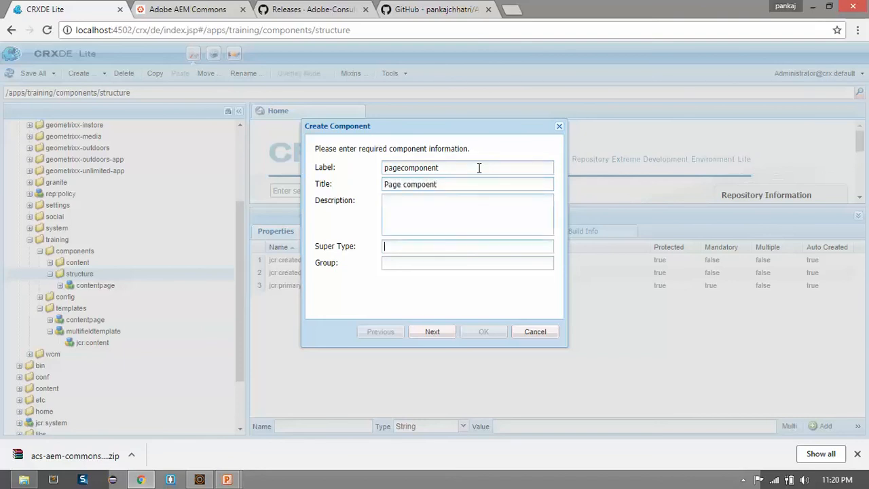
left_click(467, 246)
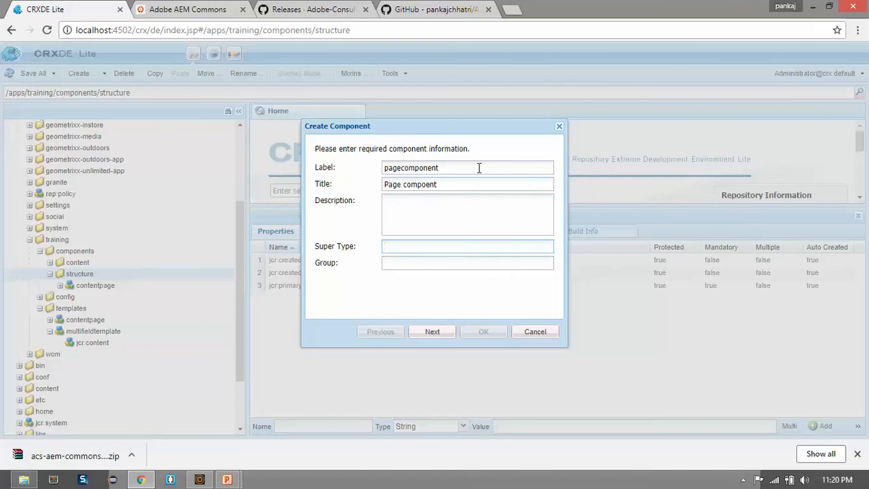
Set super type wcm/foundation/components/page and group AEM Tutorial, and finish creating it
type("wcm/foundation/components/page")
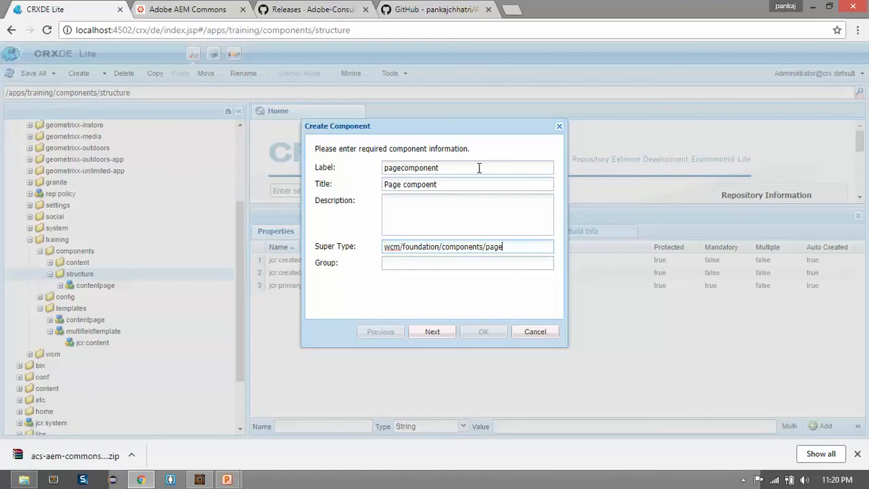
left_click(468, 263)
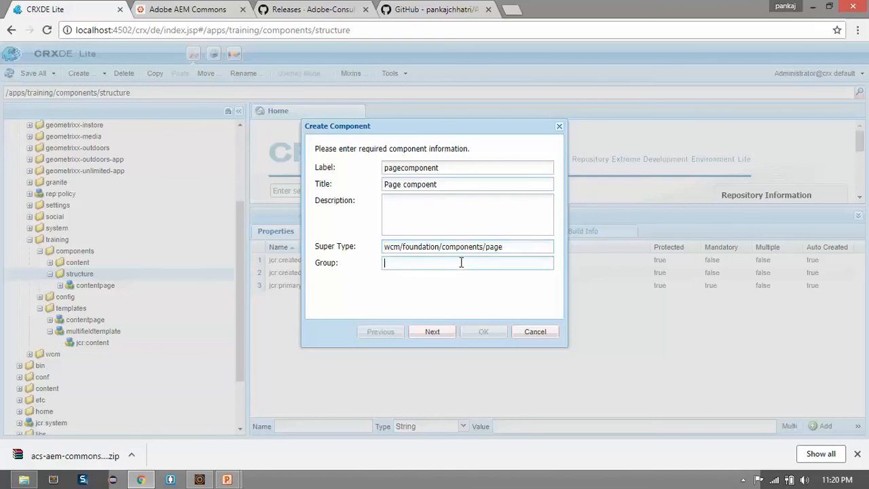
type("AEM")
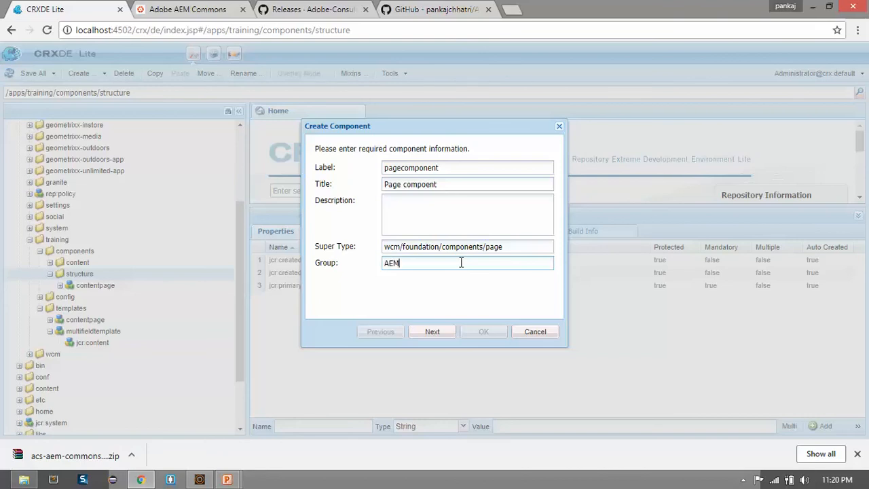
left_click(432, 332)
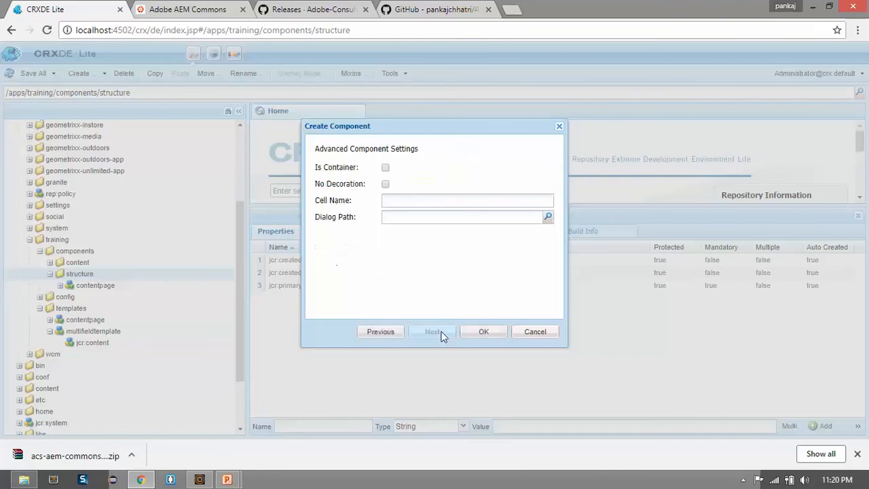
left_click(483, 332)
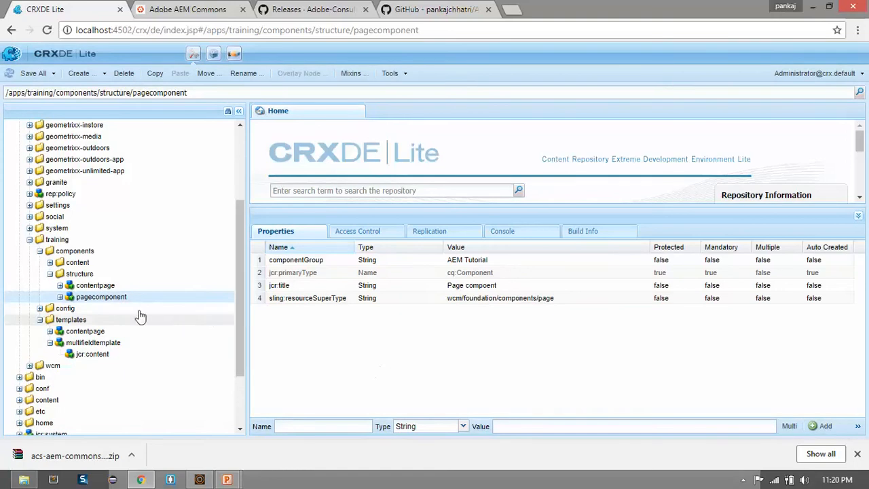
Rename pagecomponent.jsp to pagecomponent.html, open it and clear its default code
left_click(51, 296)
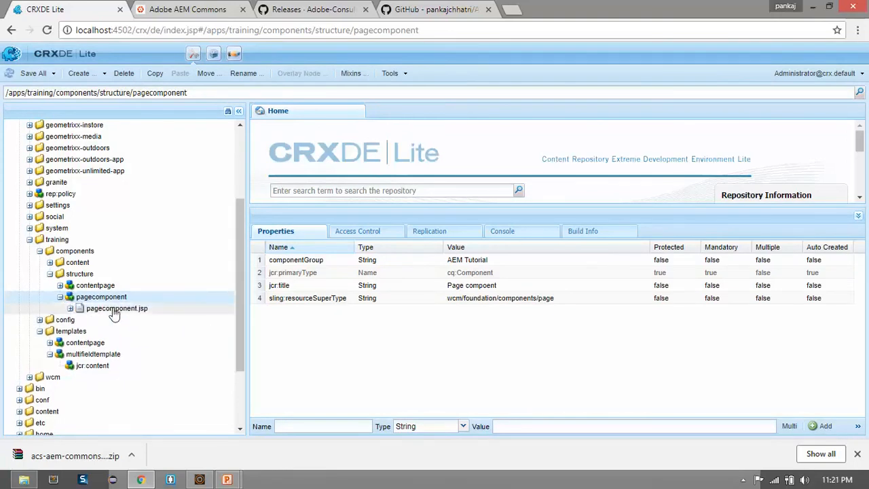
left_click(117, 308)
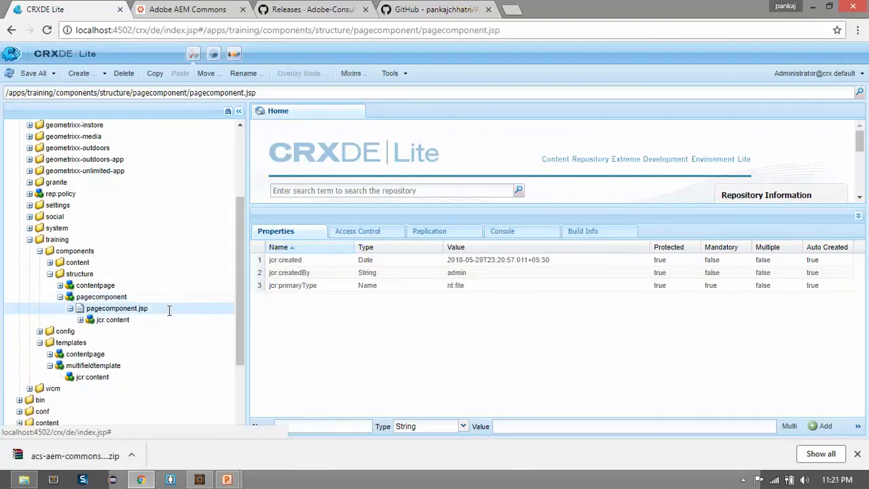
double_click(117, 308)
type("html")
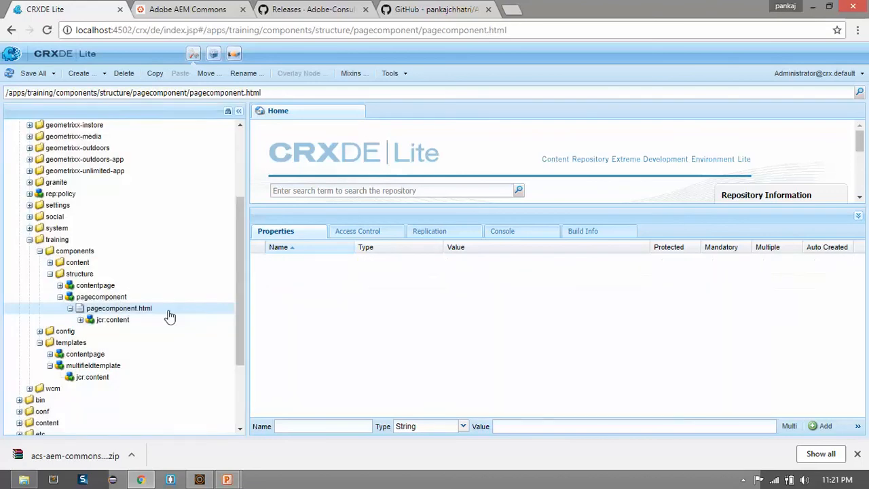
double_click(119, 307)
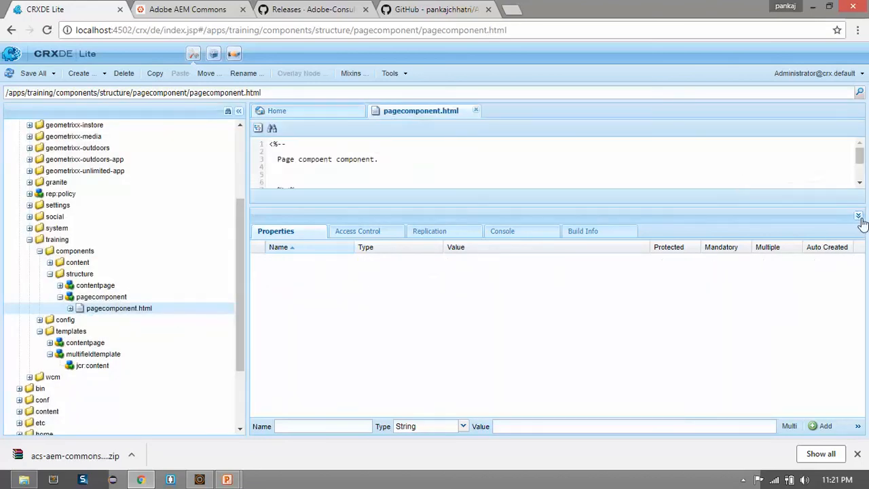
left_click(859, 216)
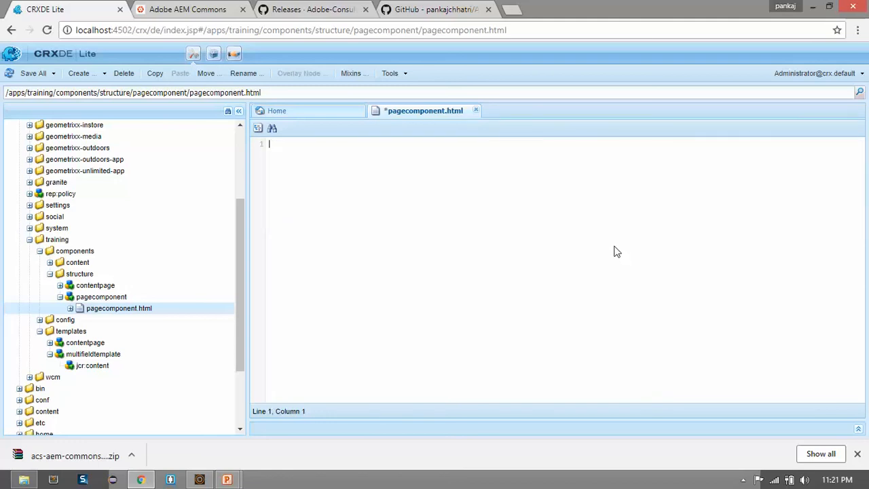
left_click(435, 9)
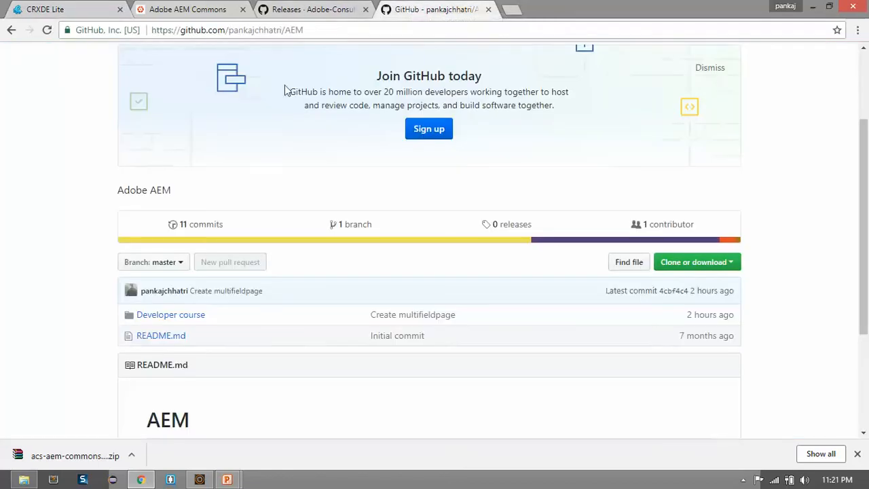
Copy the multifieldpage HTL code from GitHub Chapter 10 Lab Activity - VI into pagecomponent.html
left_click(228, 30)
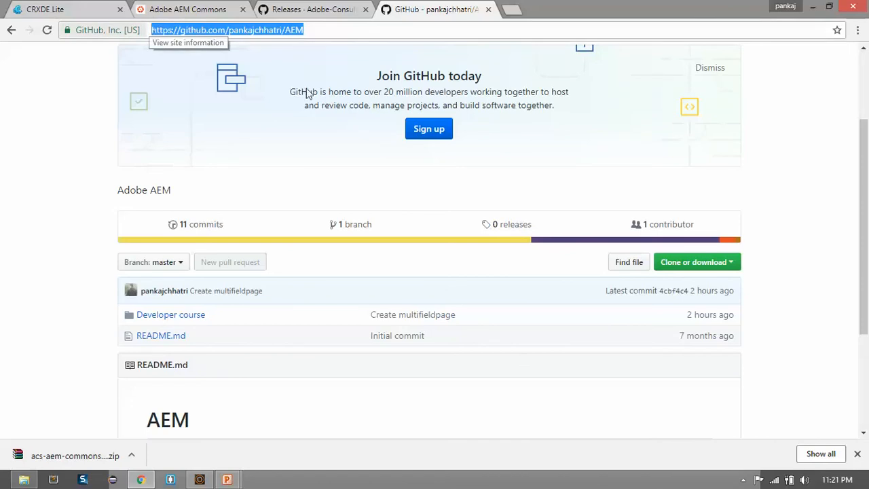
left_click(171, 315)
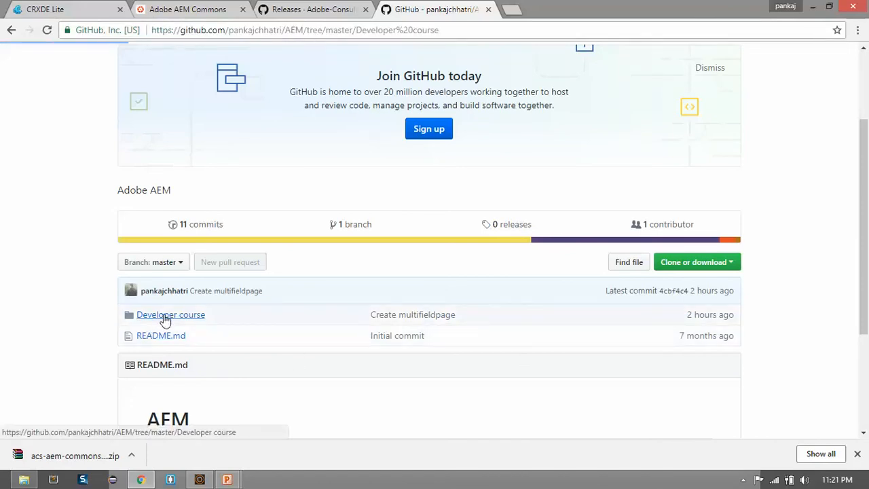
left_click(172, 315)
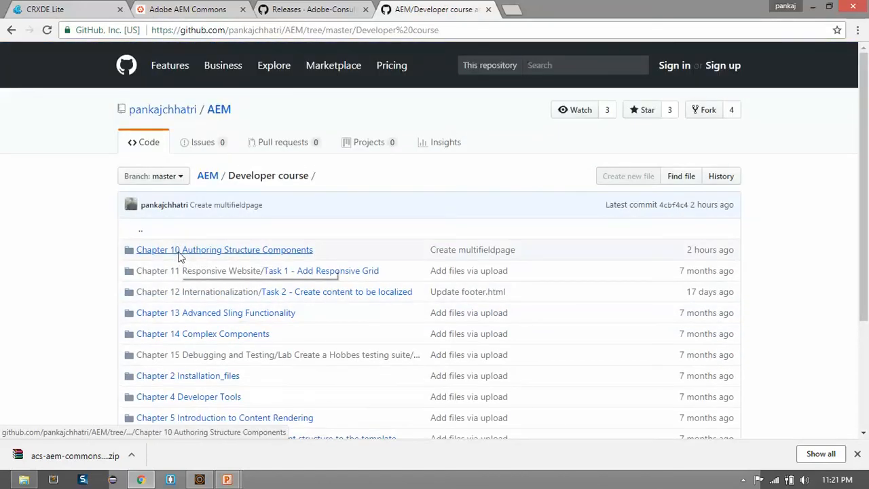
left_click(224, 250)
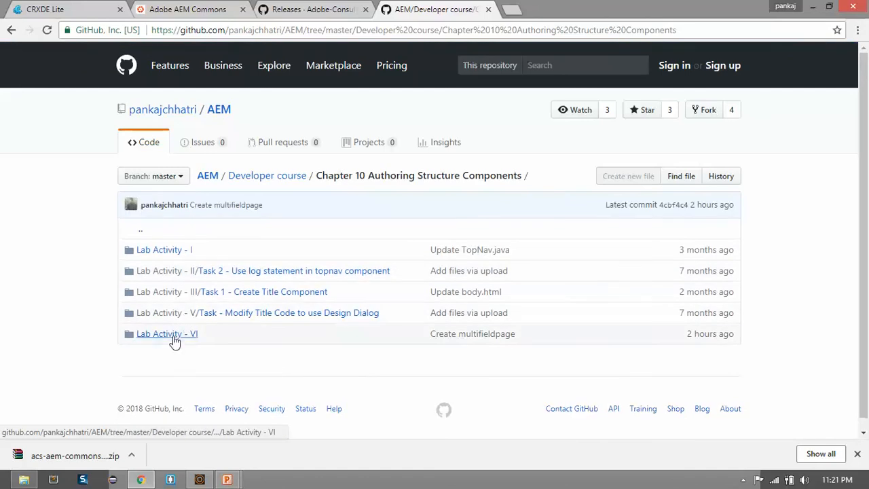
left_click(167, 334)
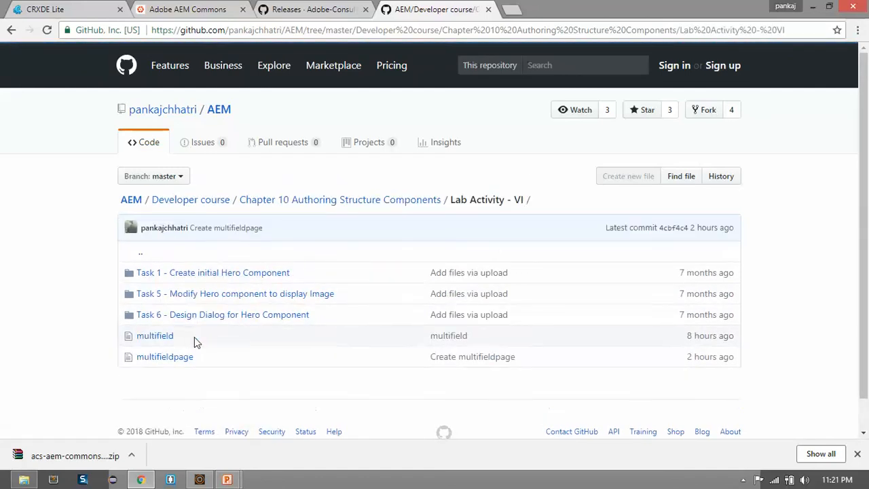
left_click(166, 356)
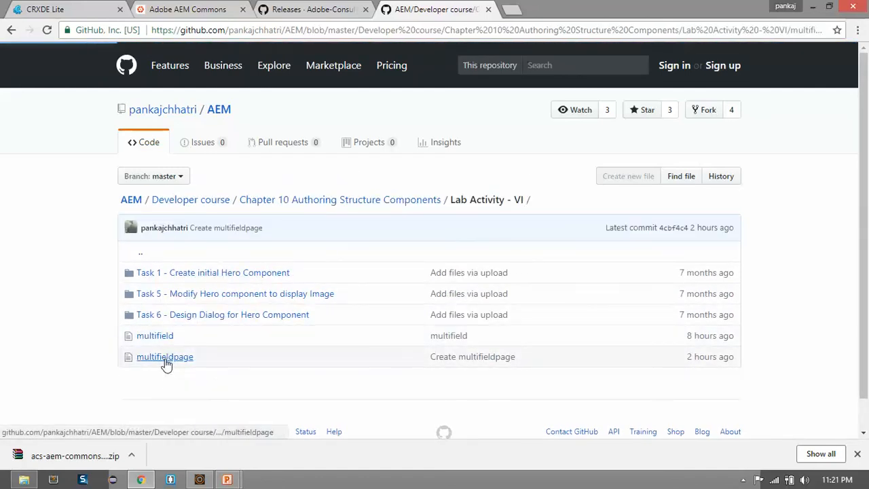
left_click(164, 356)
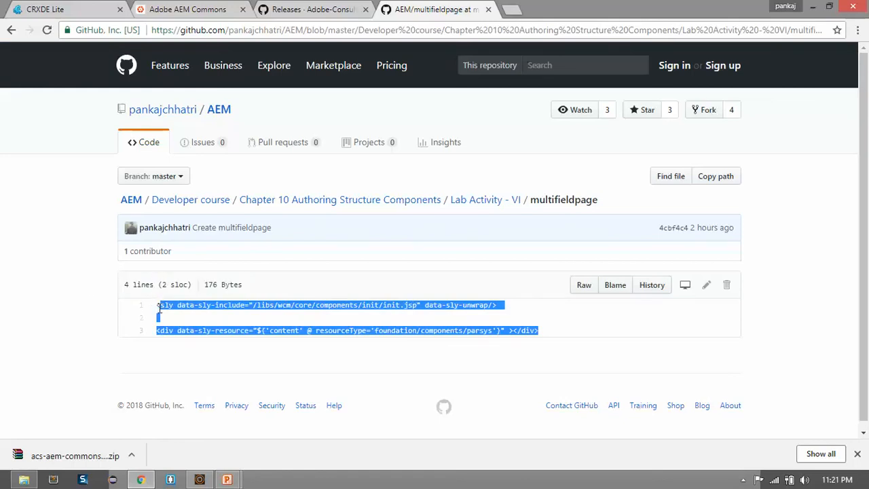
left_click(61, 8)
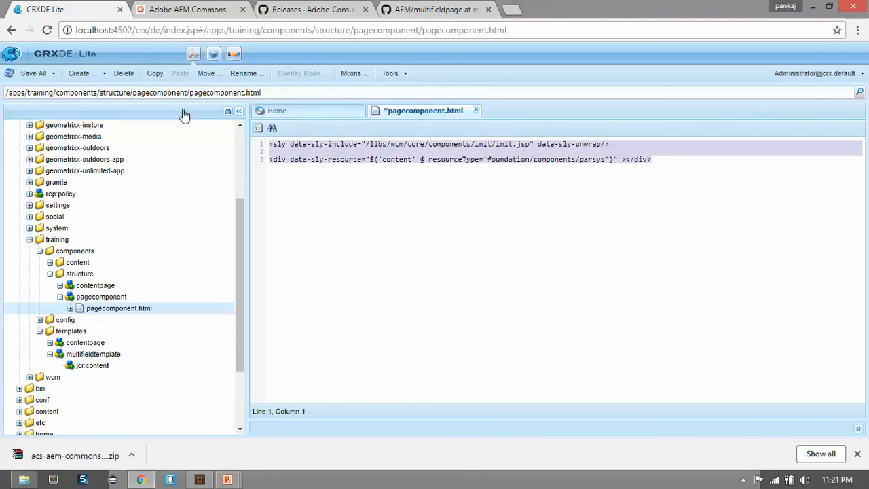
Save pagecomponent.html with the pasted HTL code in CRXDE Lite
left_click(340, 248)
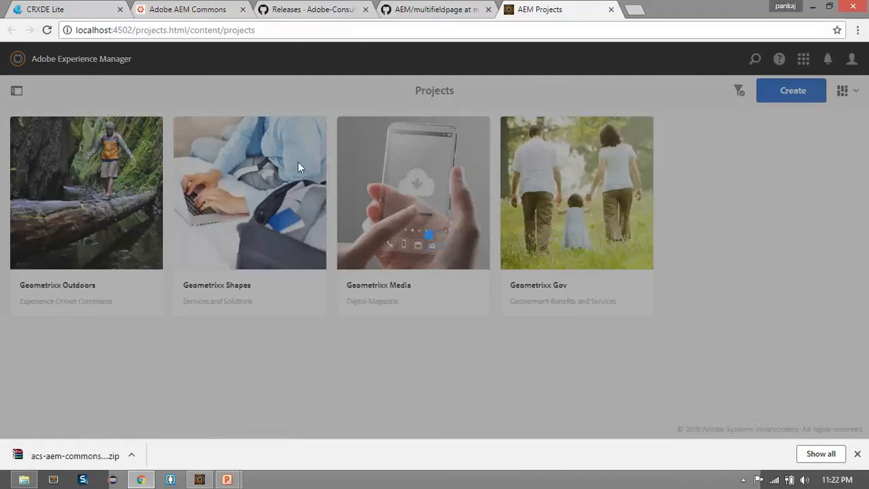
From the Sites console, start Create > Page to list the available templates
left_click(17, 90)
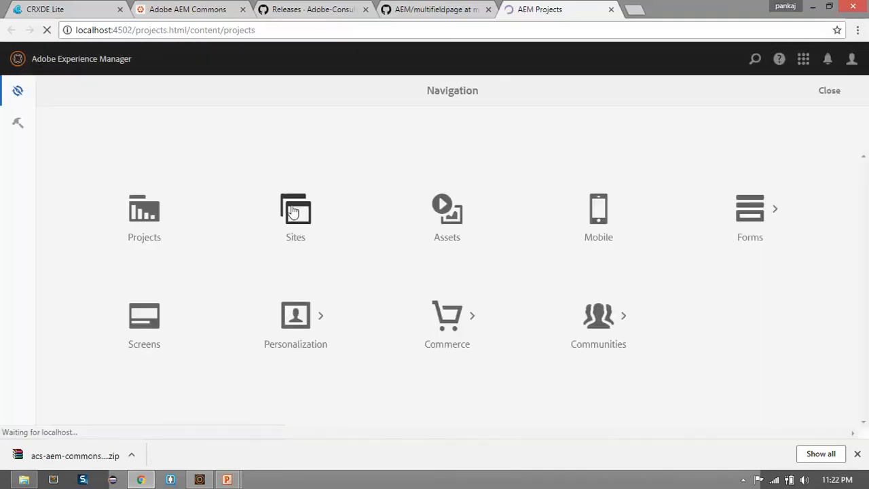
left_click(296, 210)
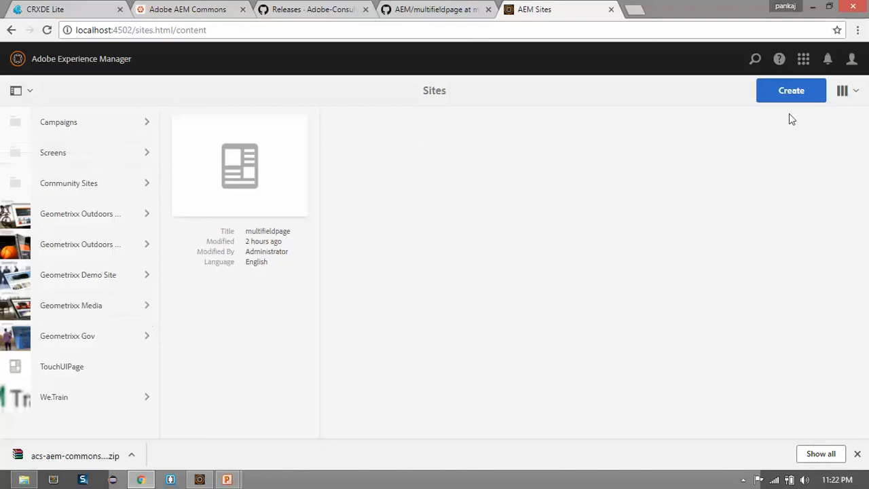
left_click(791, 90)
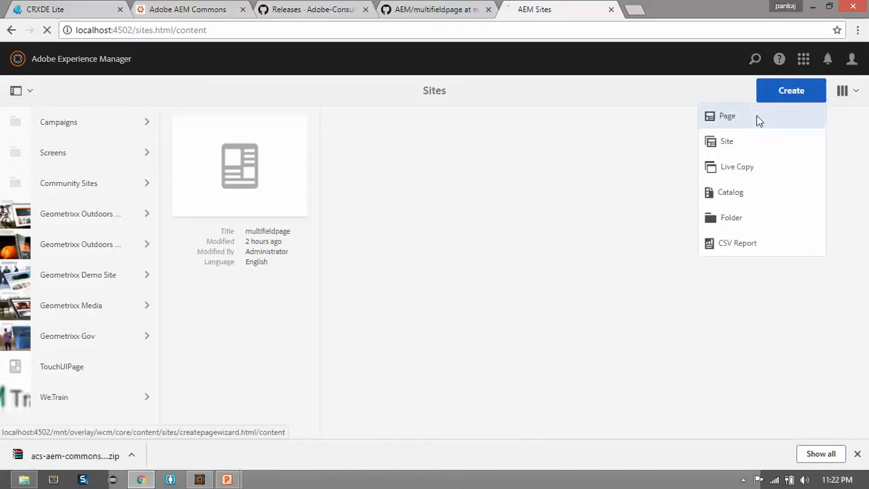
left_click(727, 115)
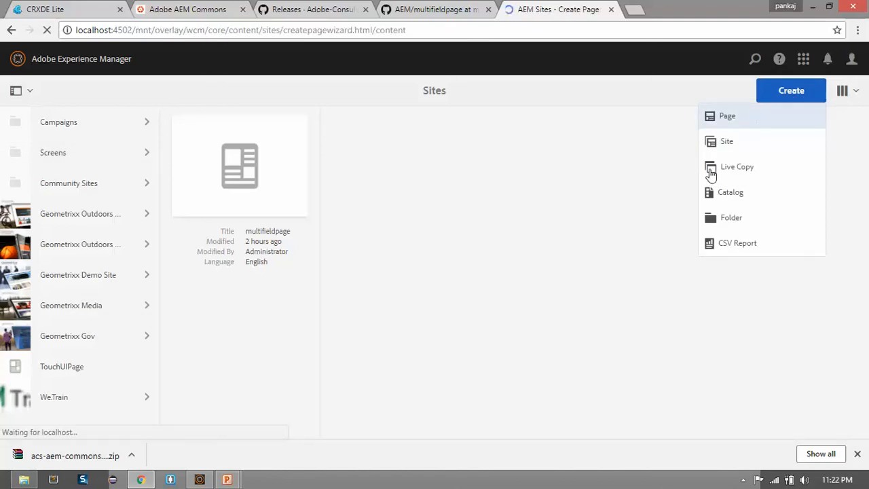
left_click(726, 116)
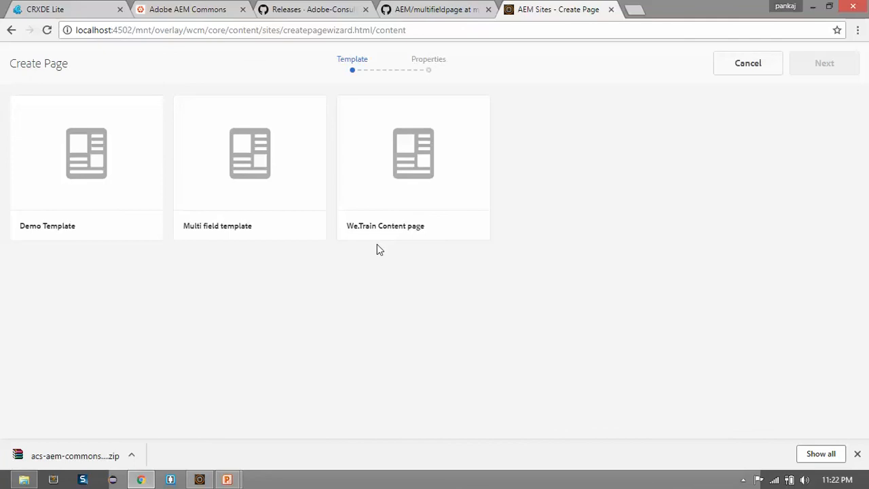
Create a page named multifieldPage titled 'multifield page' from the Multi field template and open it in the editor
left_click(250, 166)
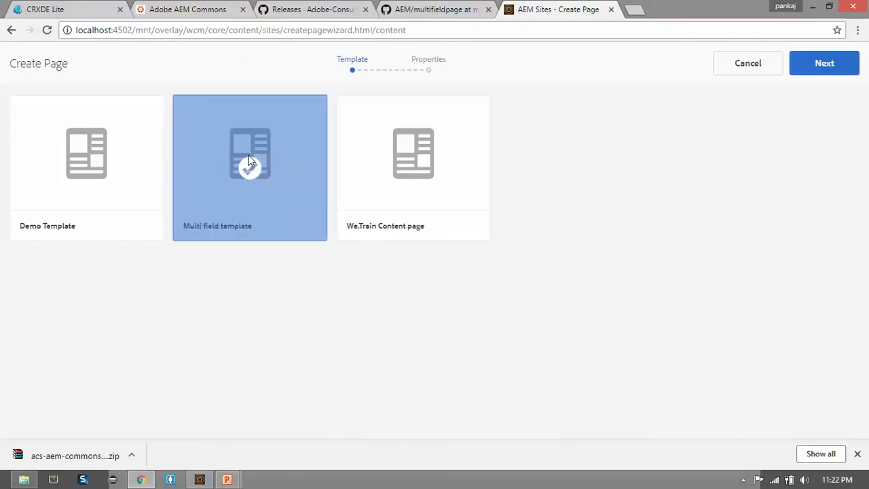
left_click(824, 62)
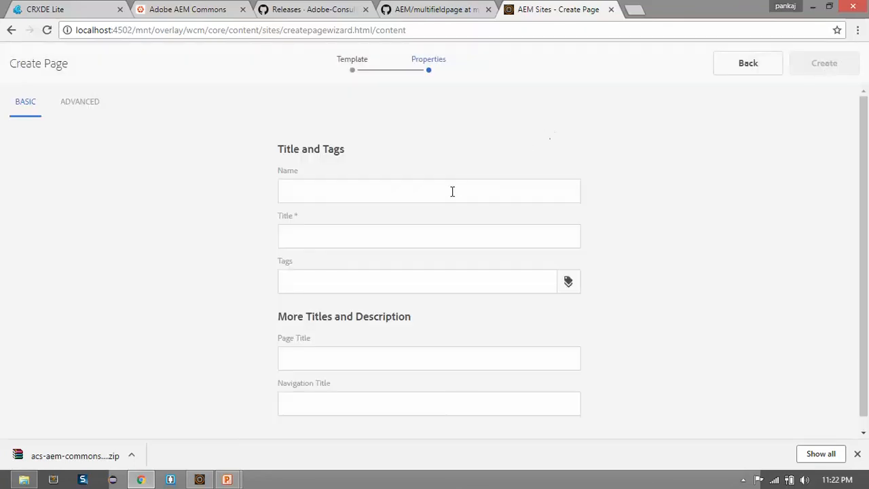
type("multi")
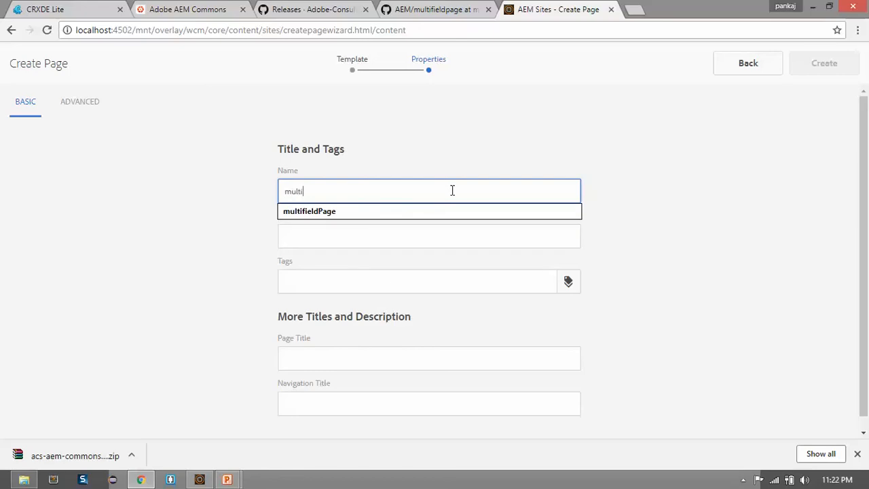
type("multifield page")
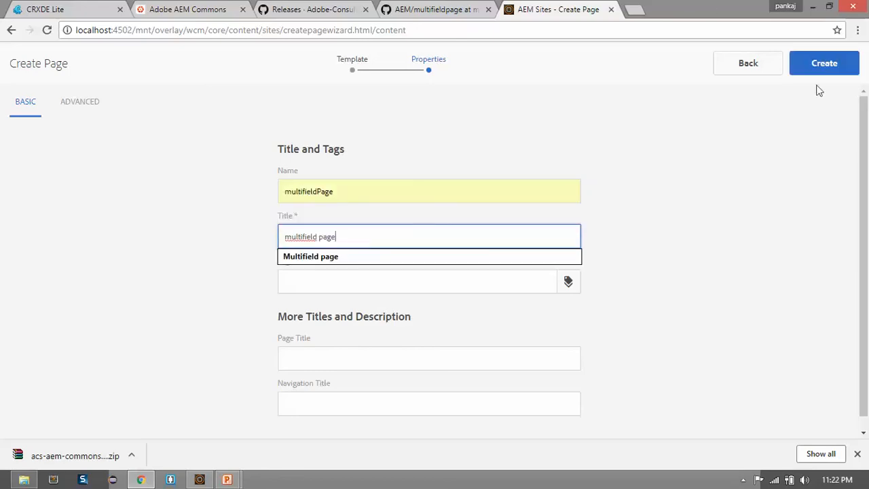
left_click(825, 62)
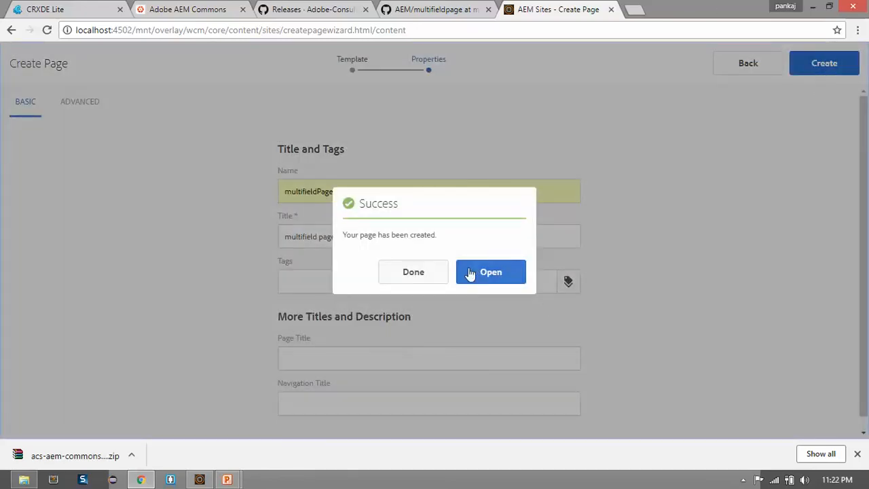
left_click(490, 271)
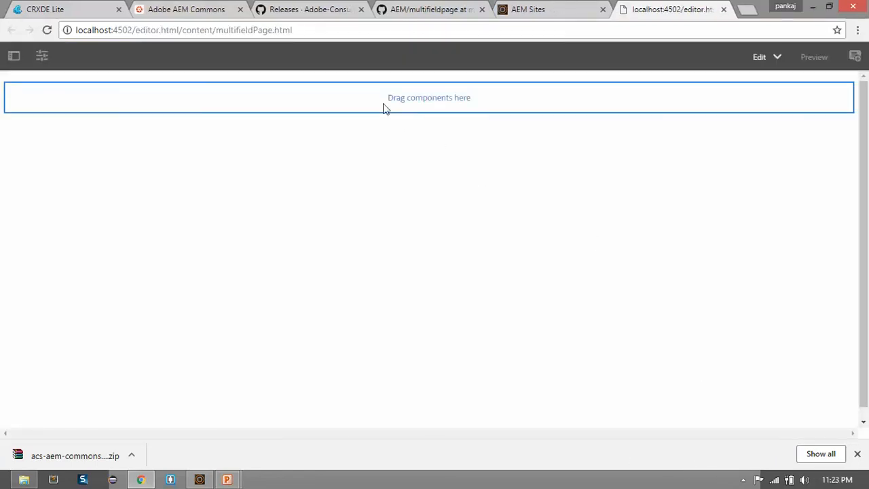
mouse_move(408, 110)
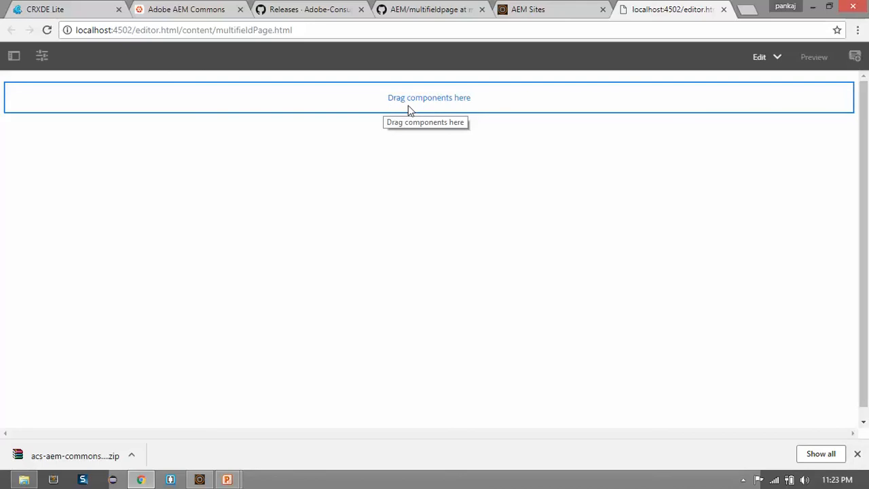